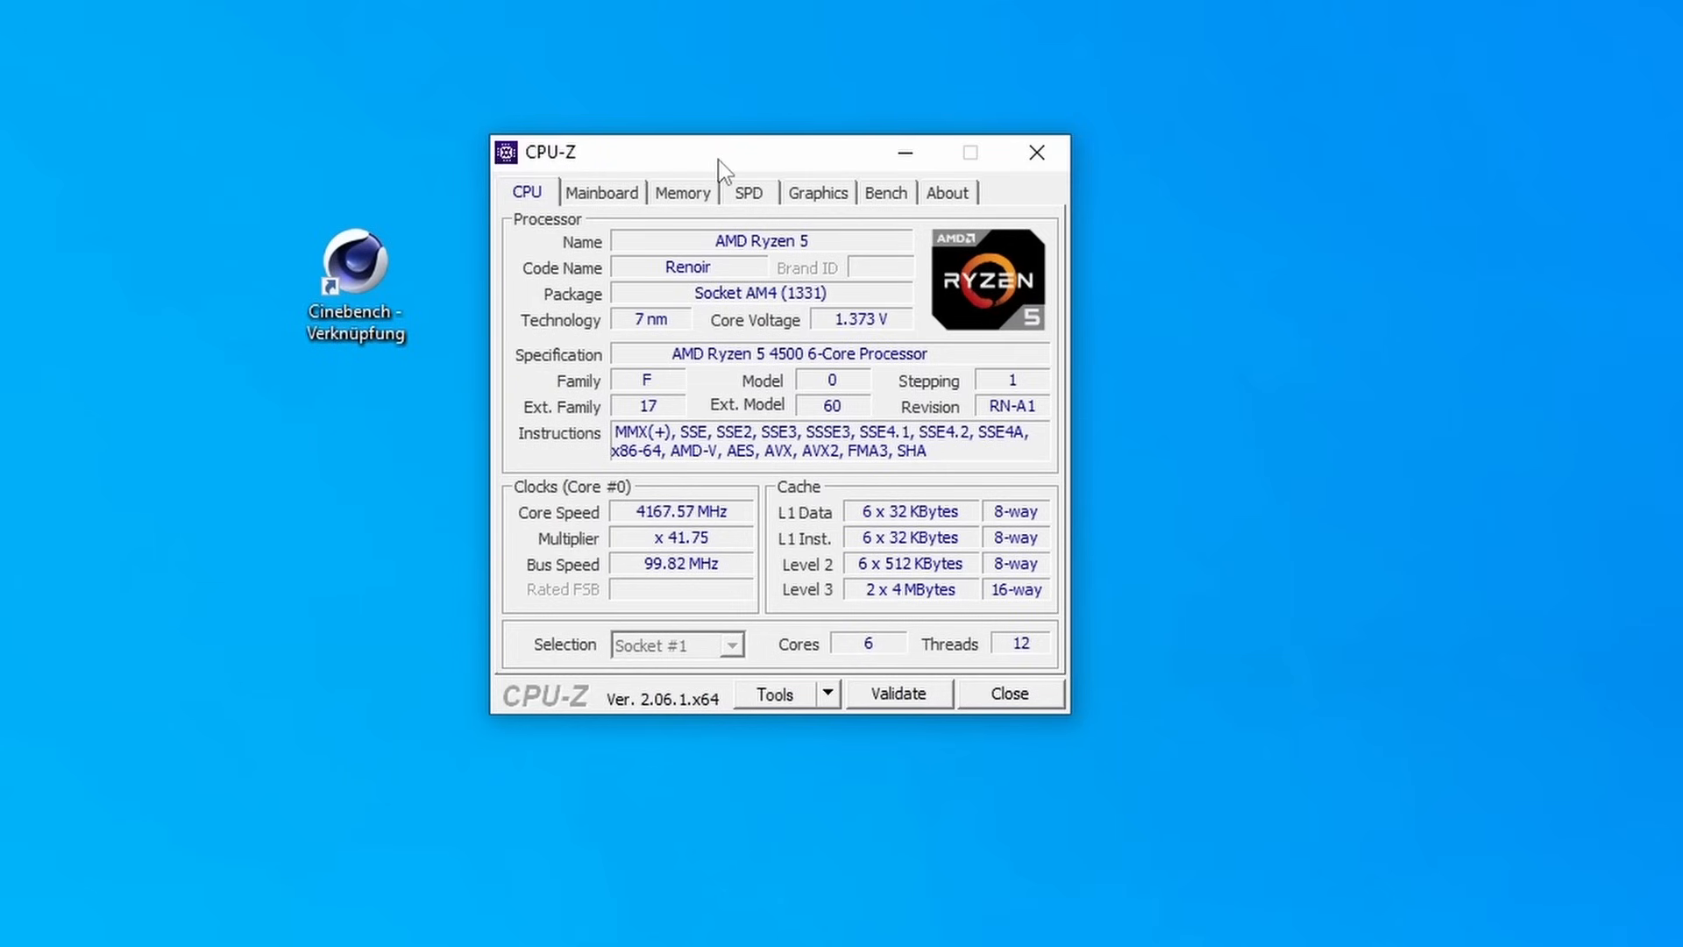
# View the Mainboard details in CPU-Z (PRIME B450-PLUS, BIOS 3810, 11/21/2022), glancing at Memory.
pyautogui.click(603, 193)
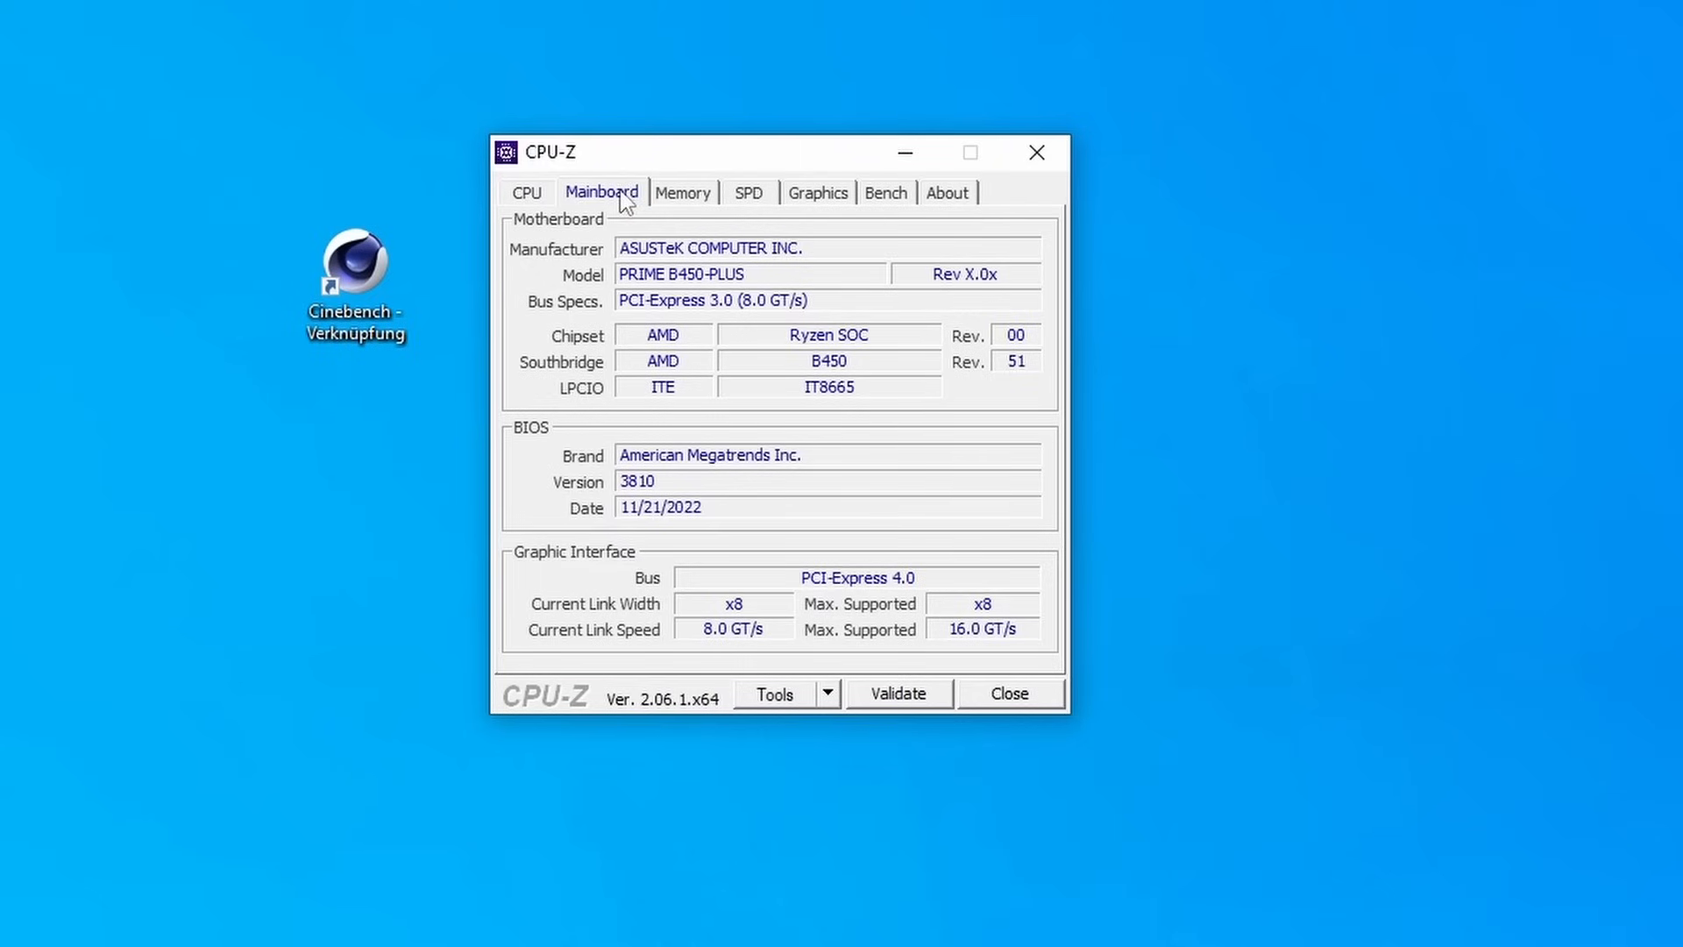
pyautogui.click(684, 193)
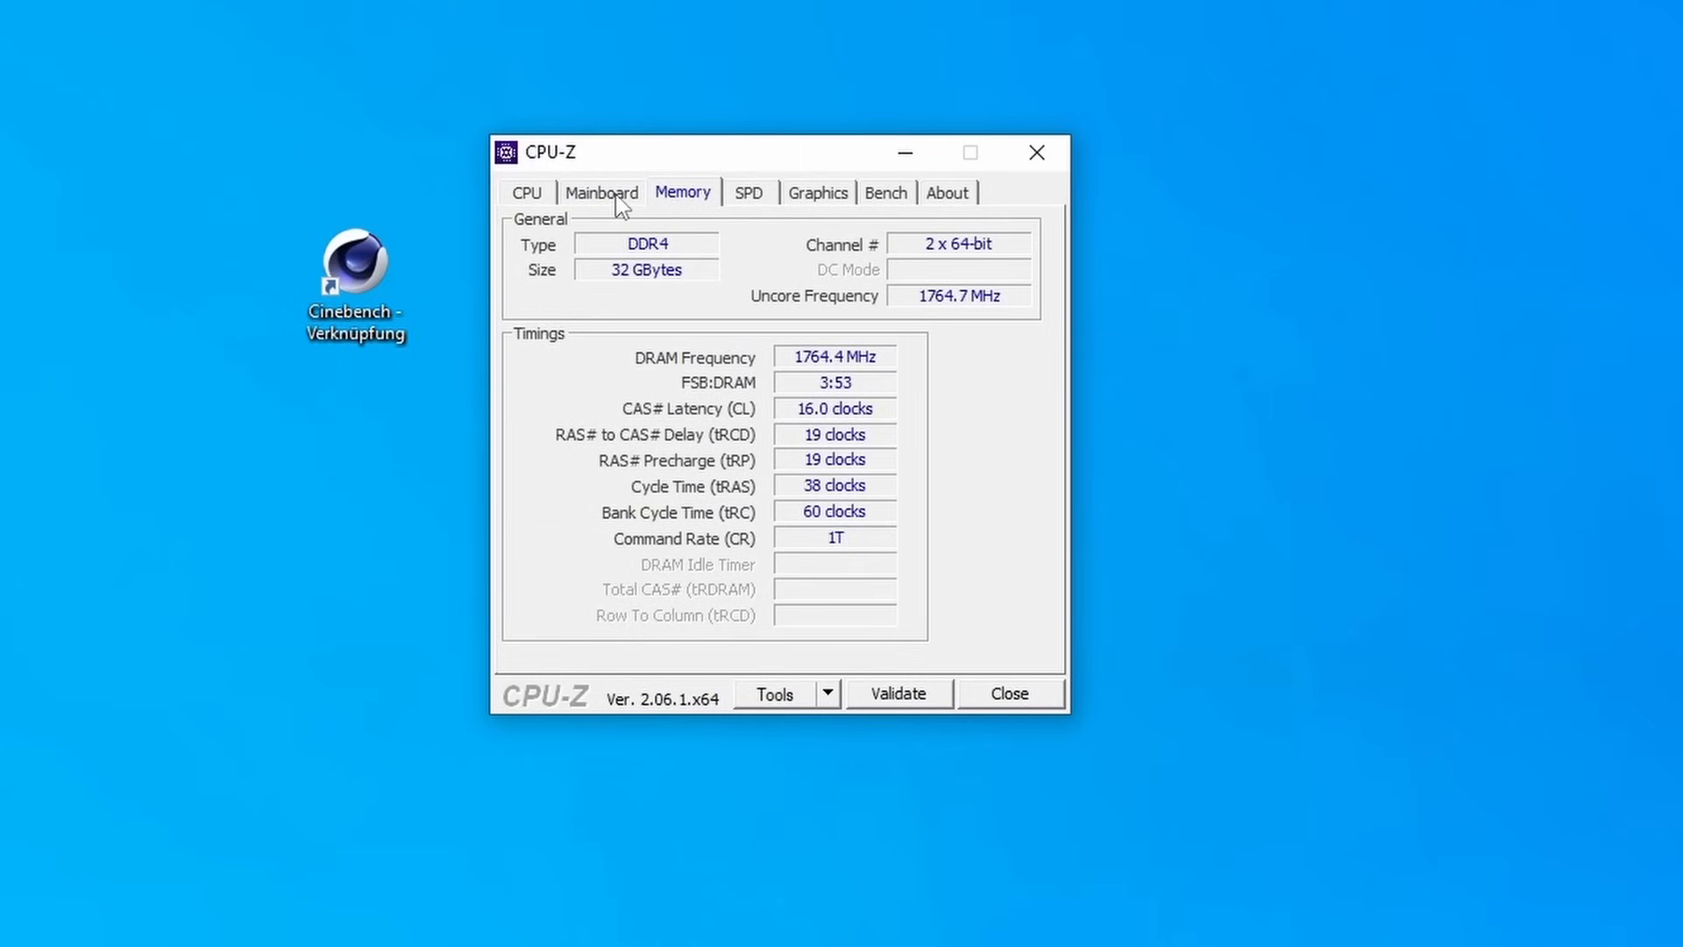
pyautogui.click(602, 193)
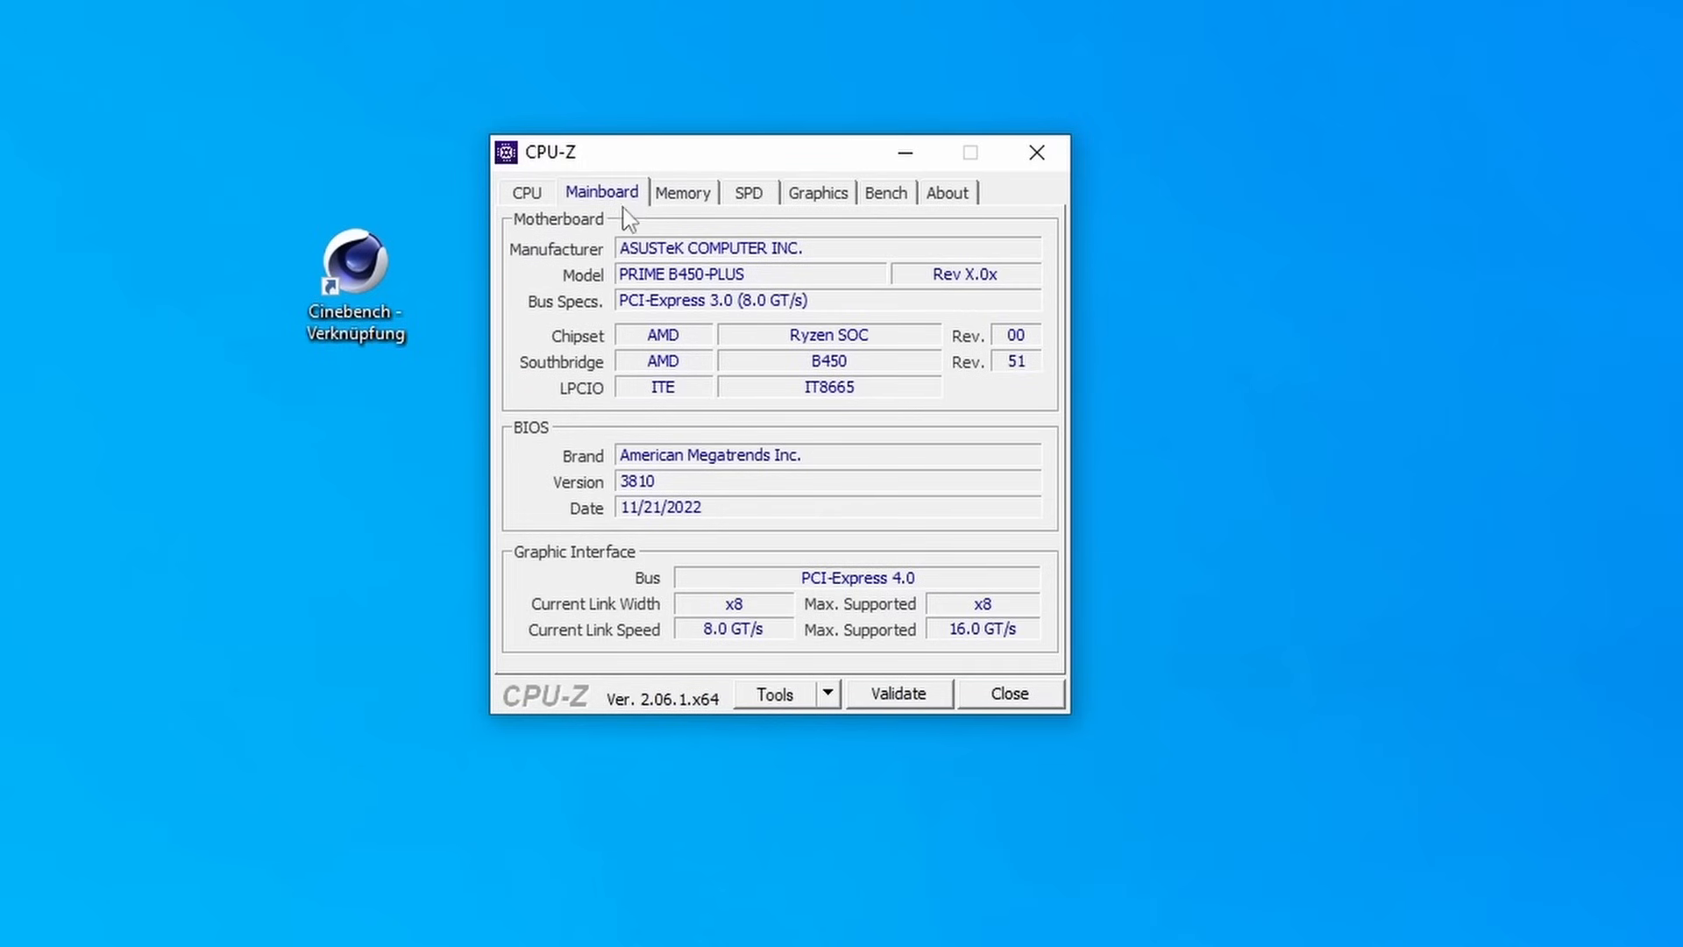
pyautogui.moveTo(1105, 365)
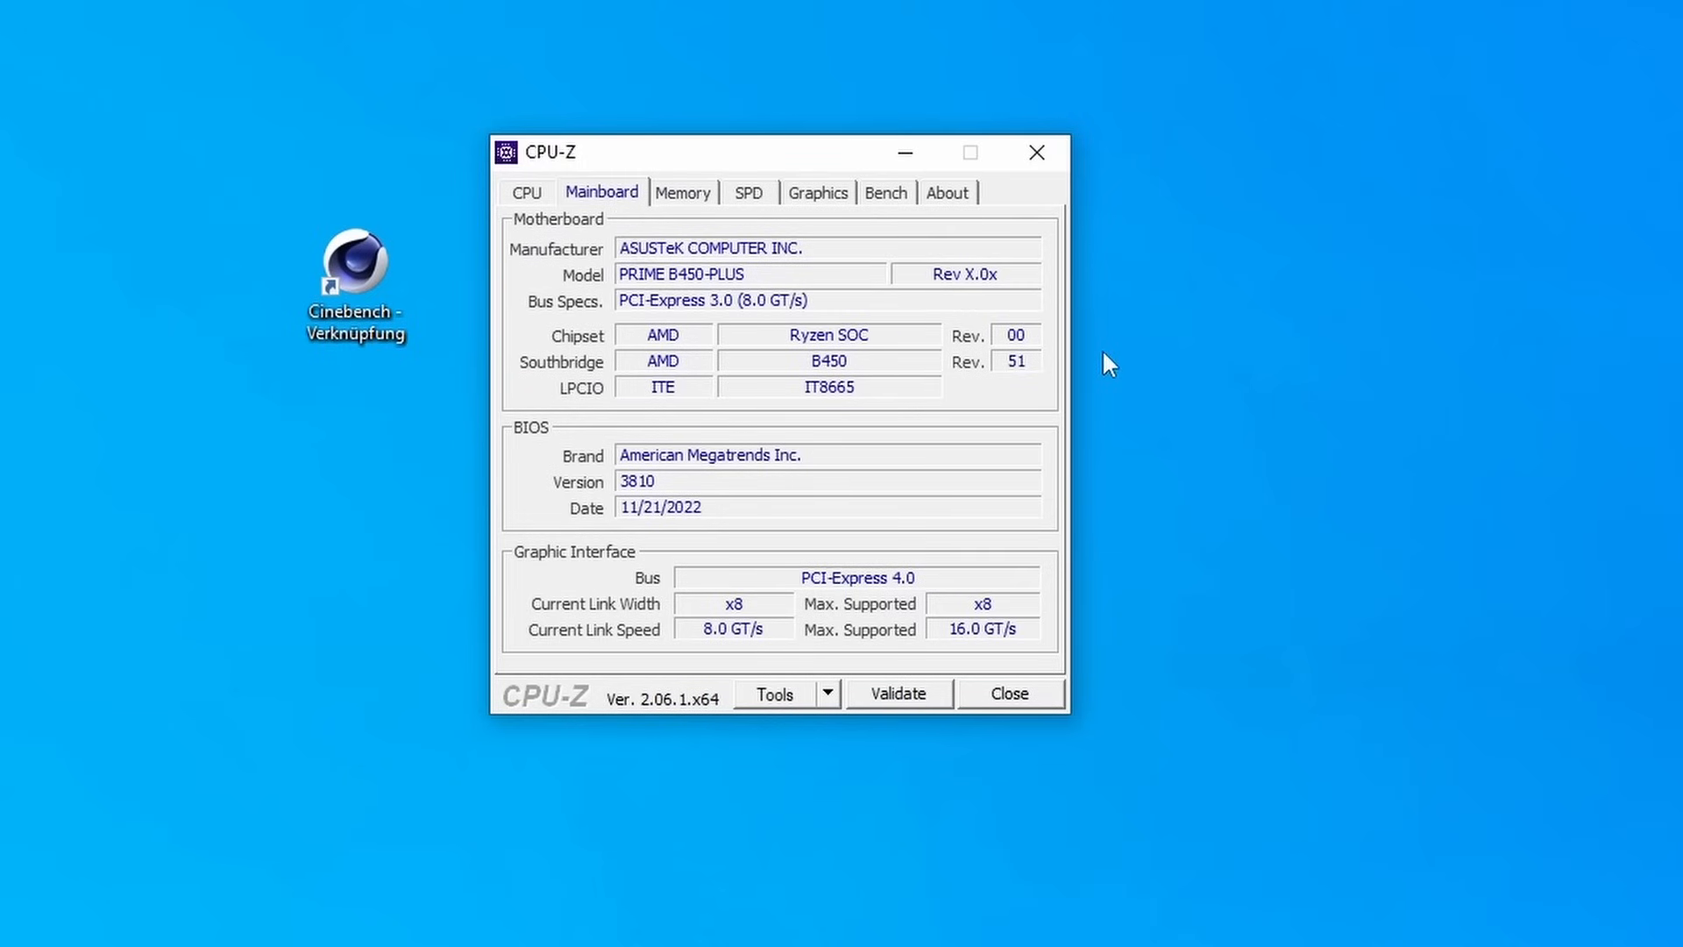
pyautogui.moveTo(957, 289)
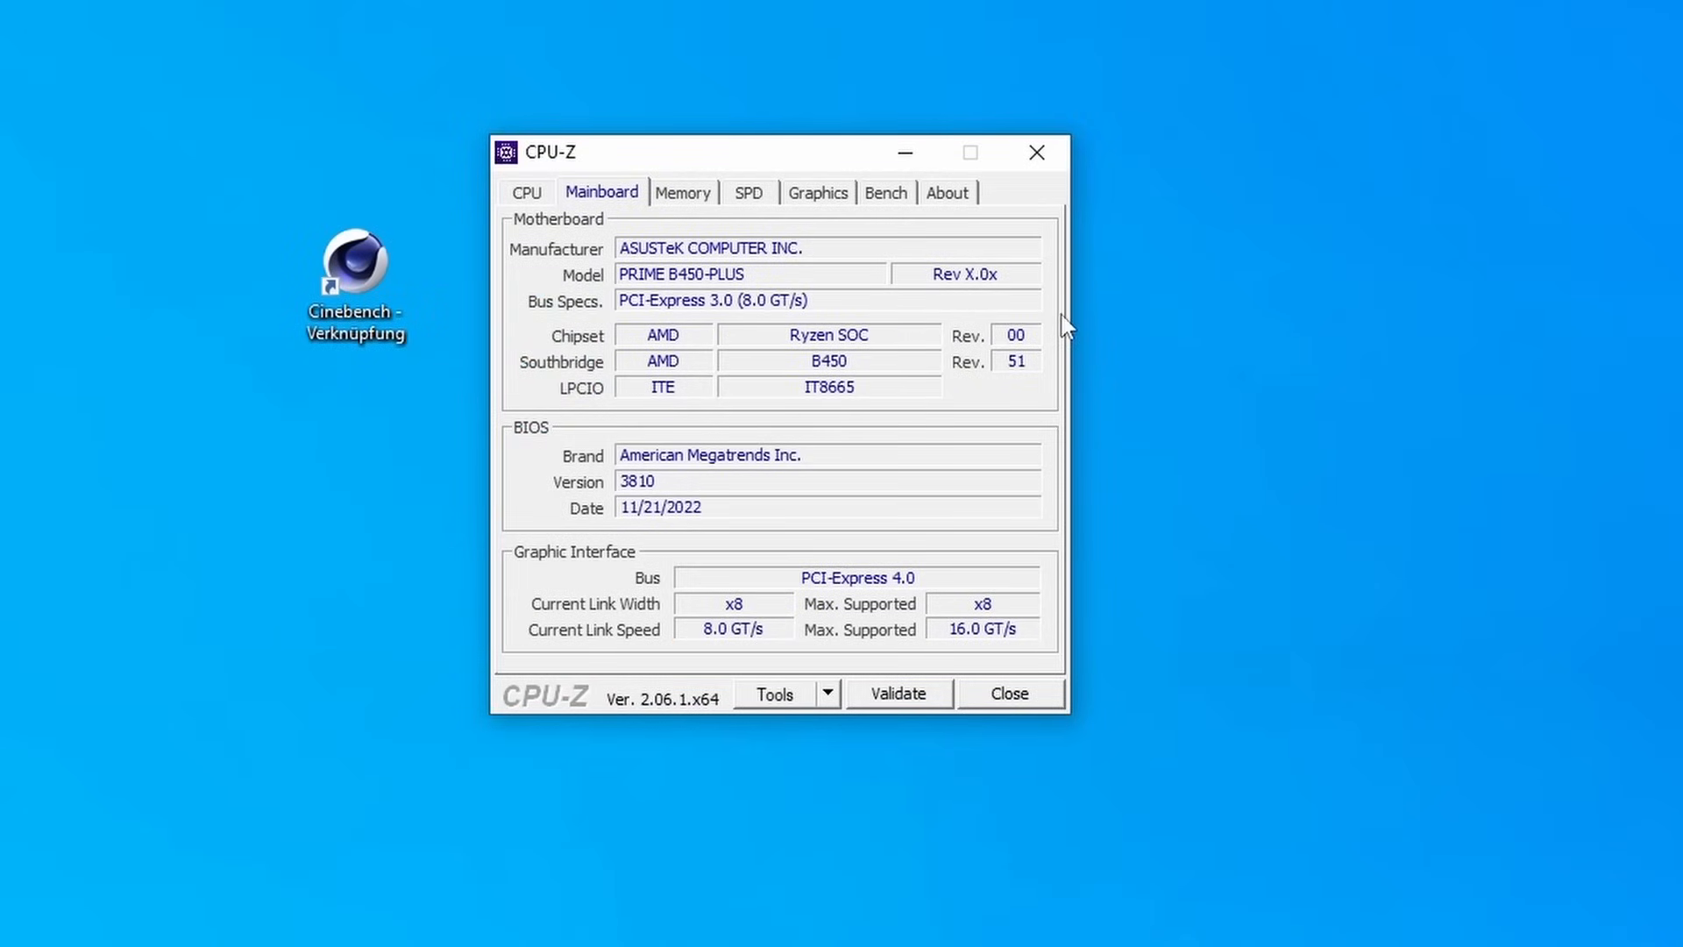
pyautogui.moveTo(792, 481)
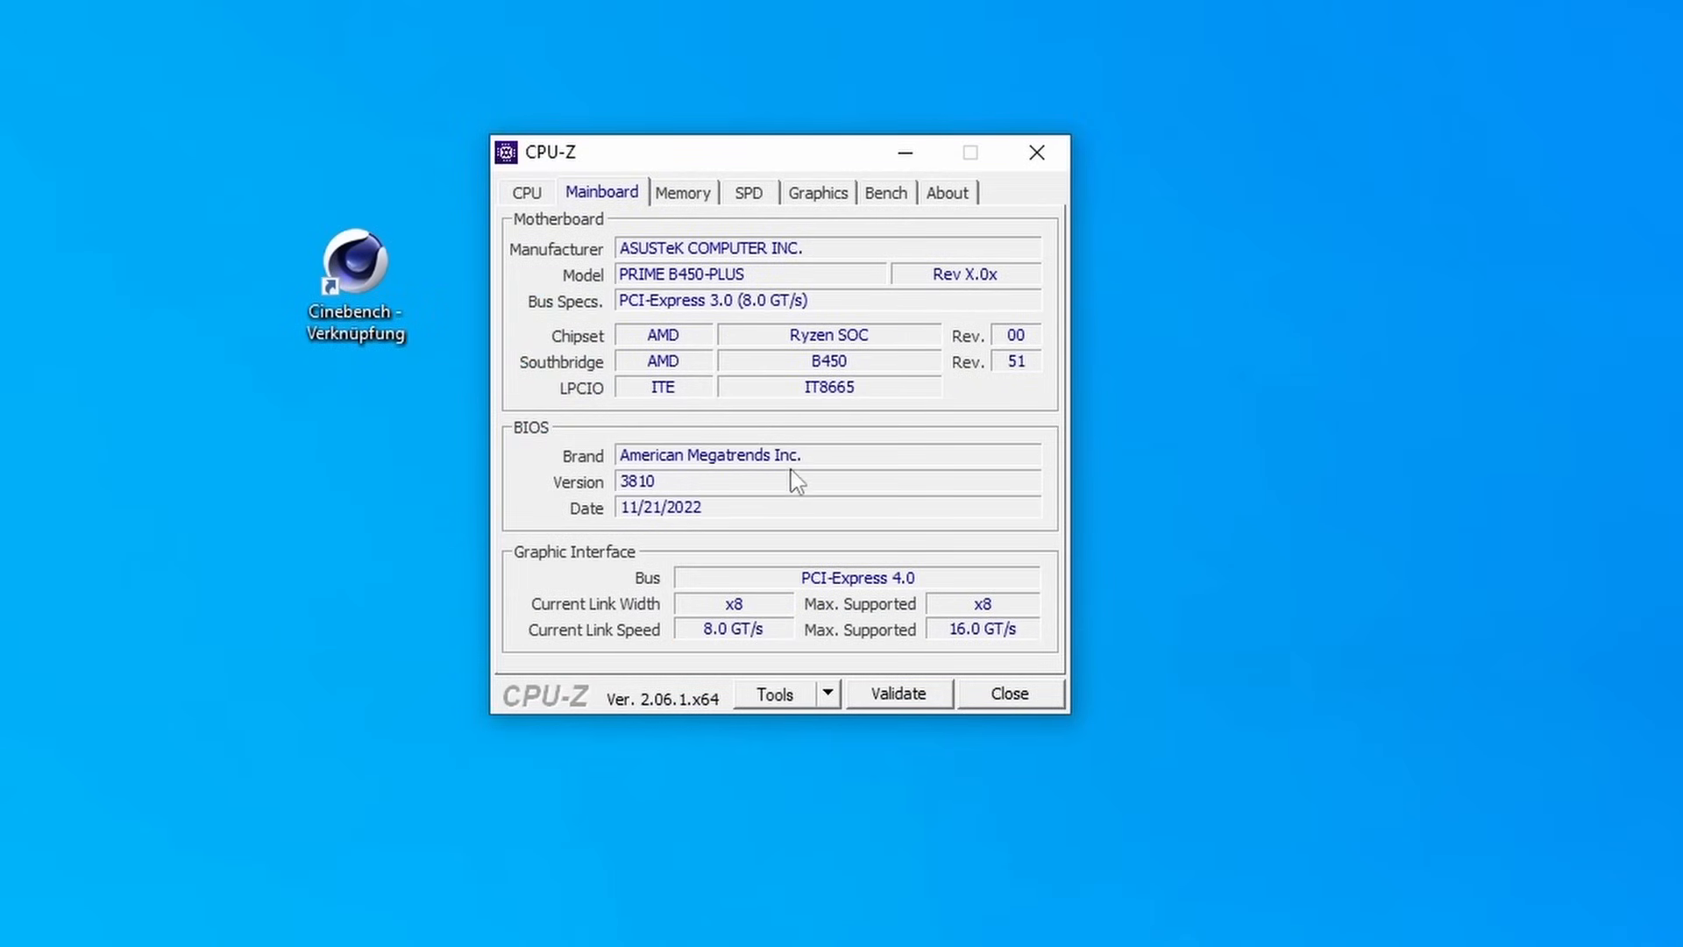
pyautogui.moveTo(717, 516)
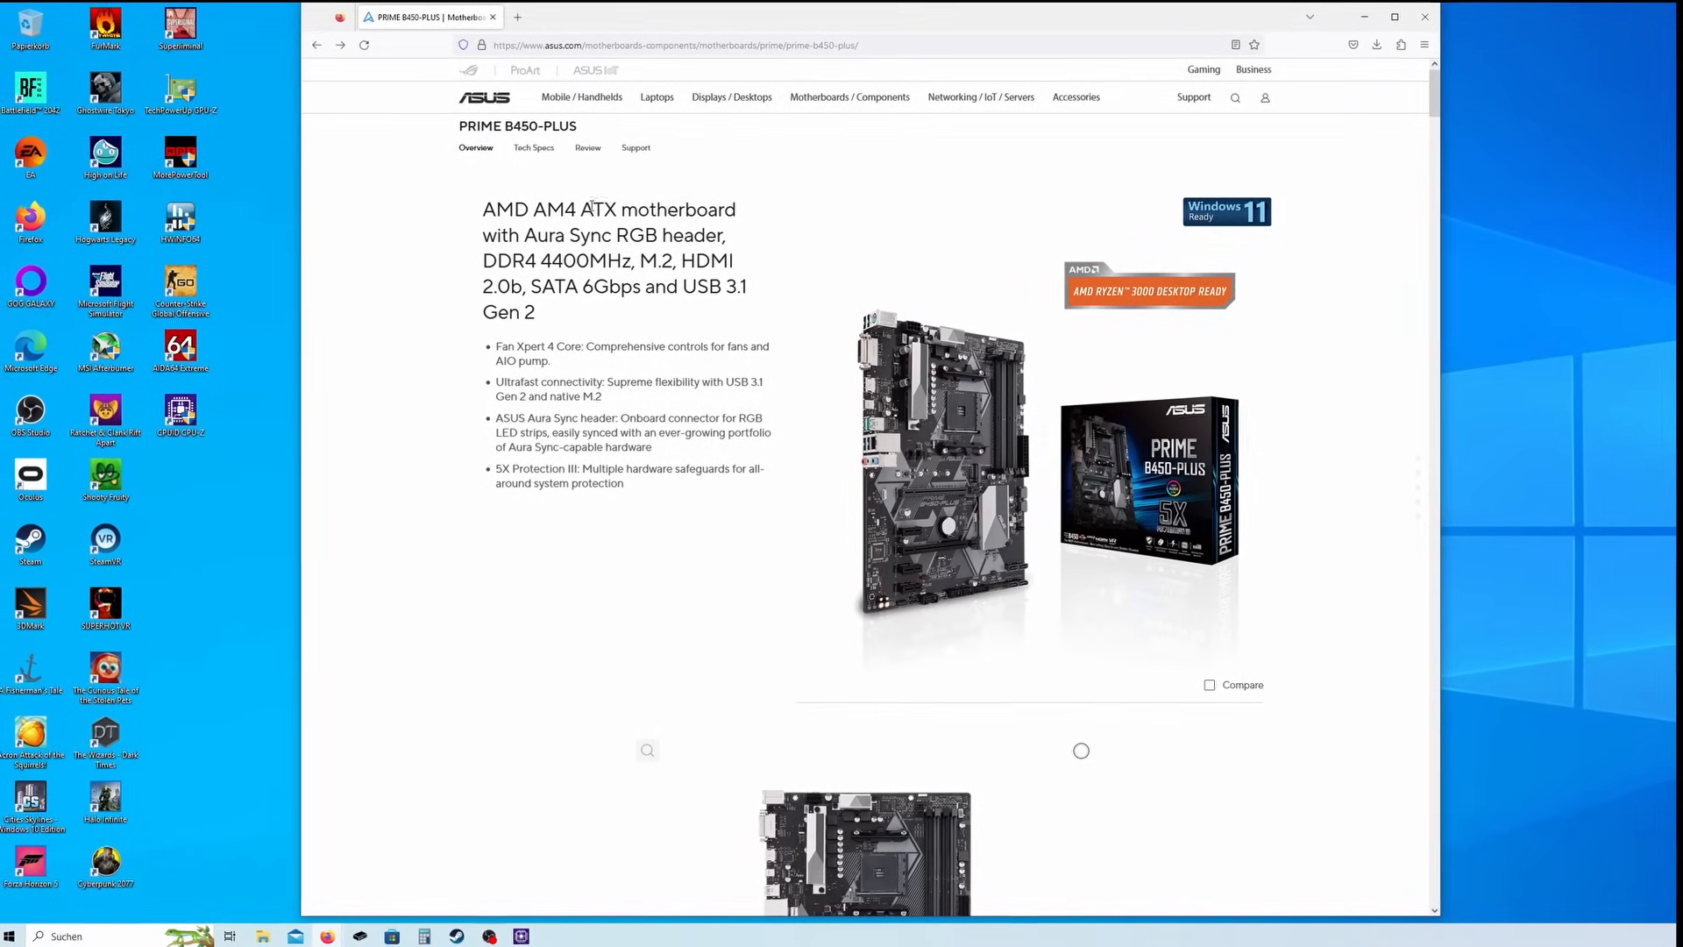
# Reach the PRIME B450-PLUS Driver & Utility downloads for Windows 11 64-bit.
pyautogui.click(637, 147)
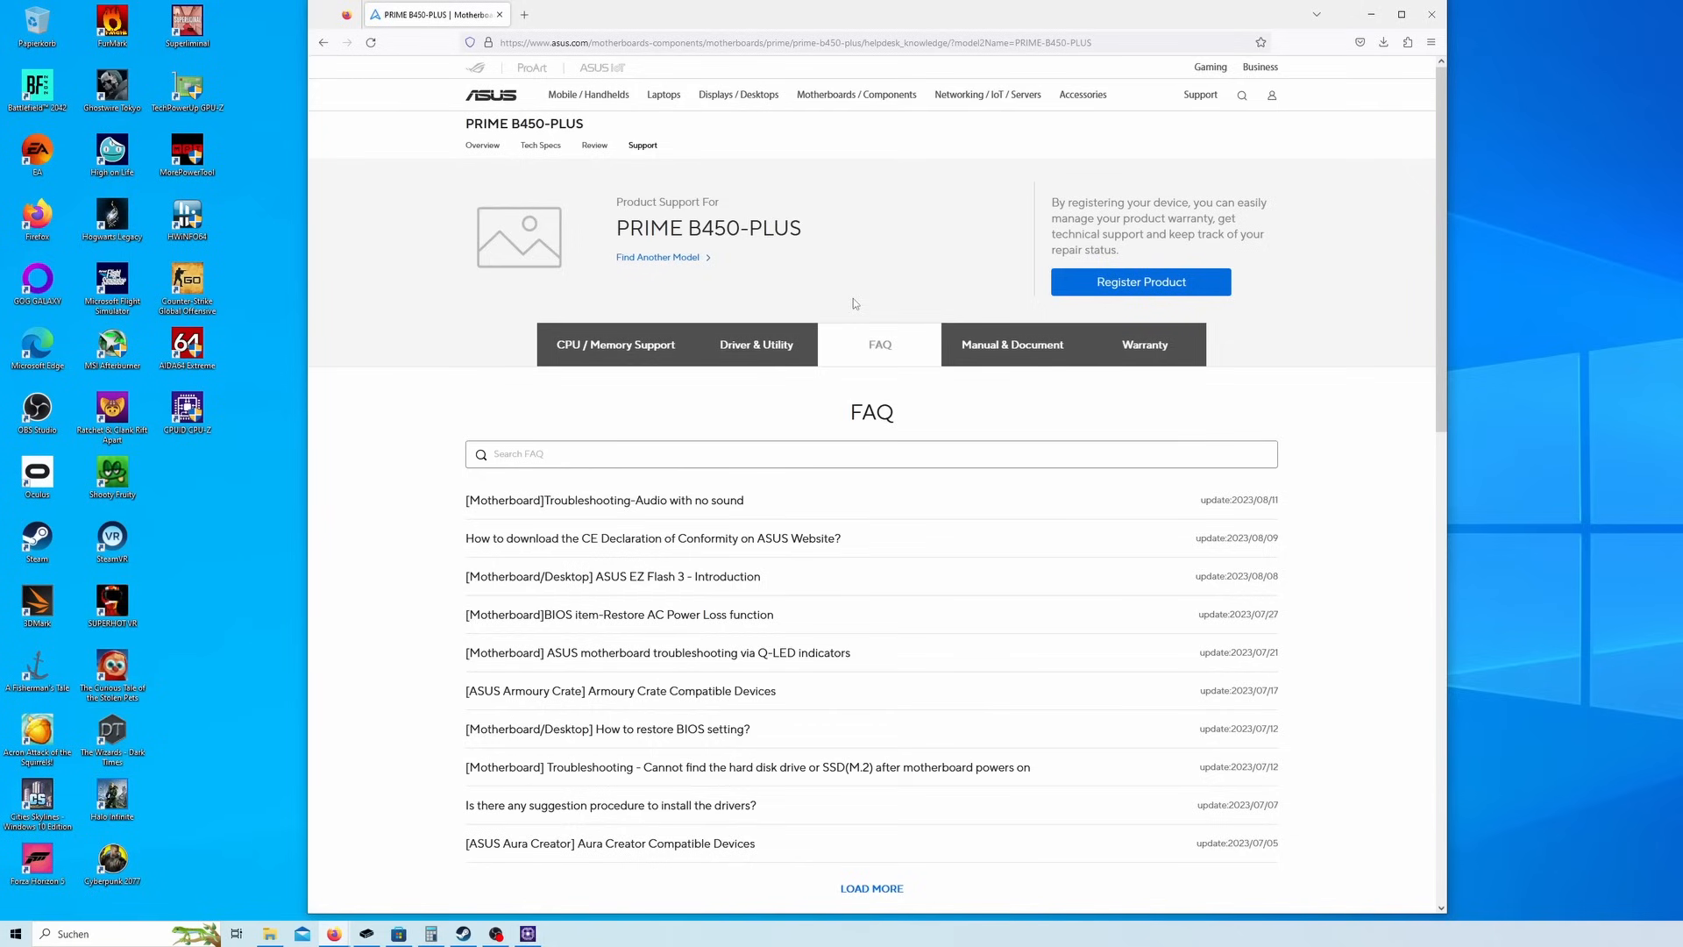
pyautogui.moveTo(763, 347)
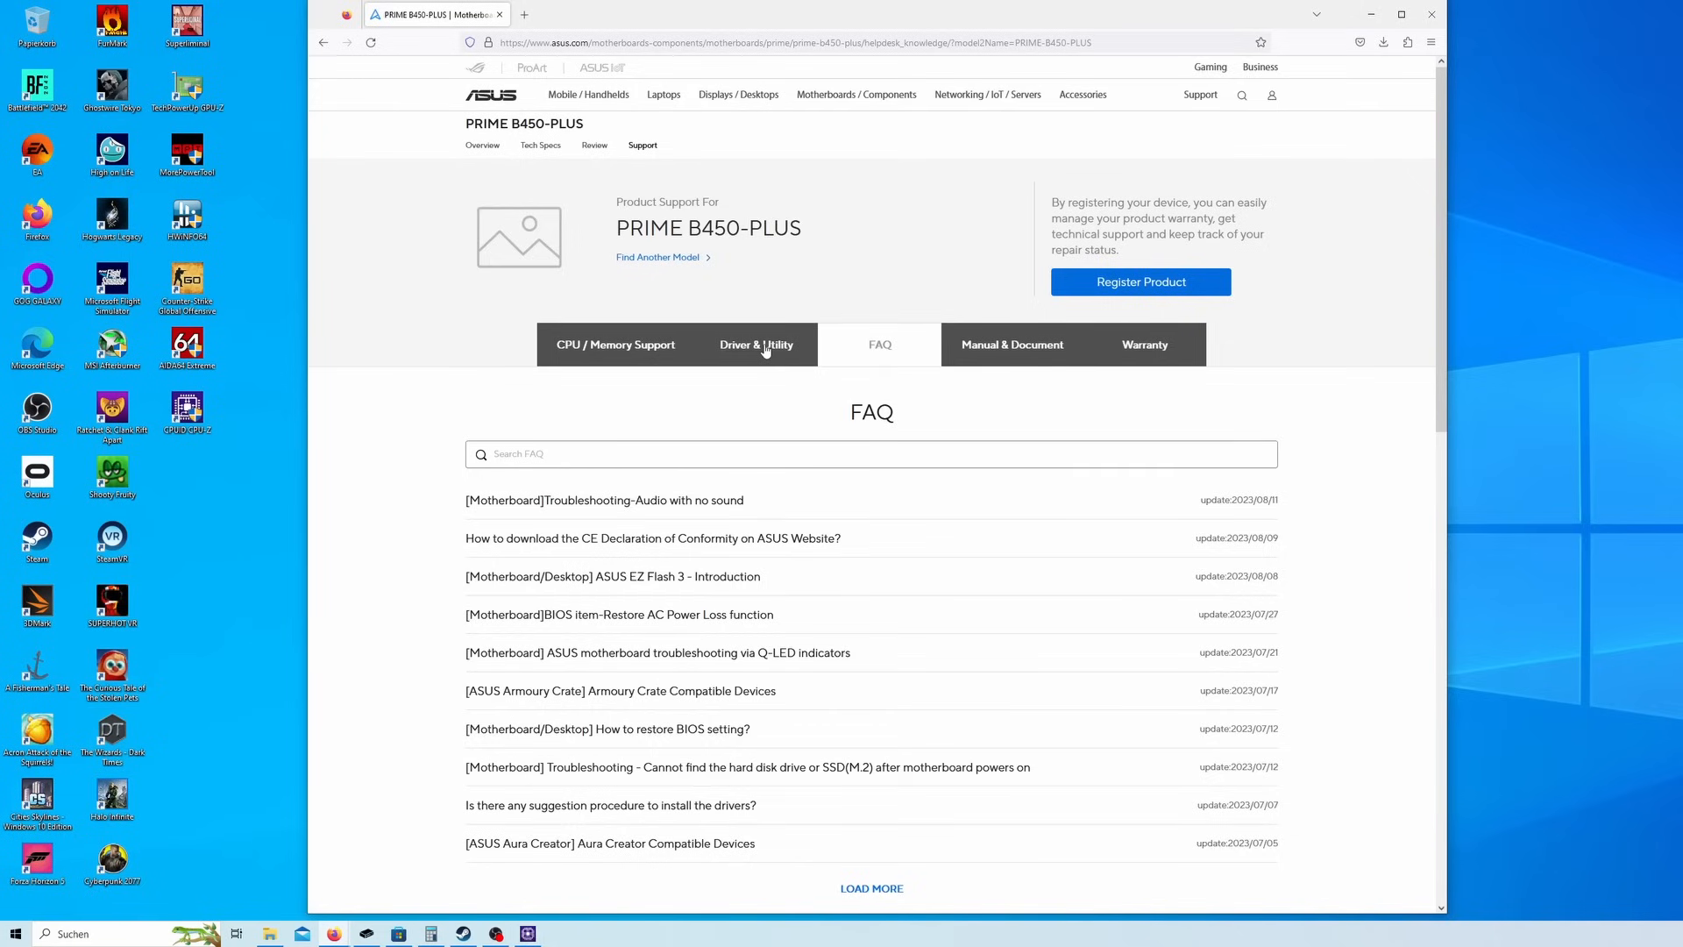
pyautogui.click(755, 344)
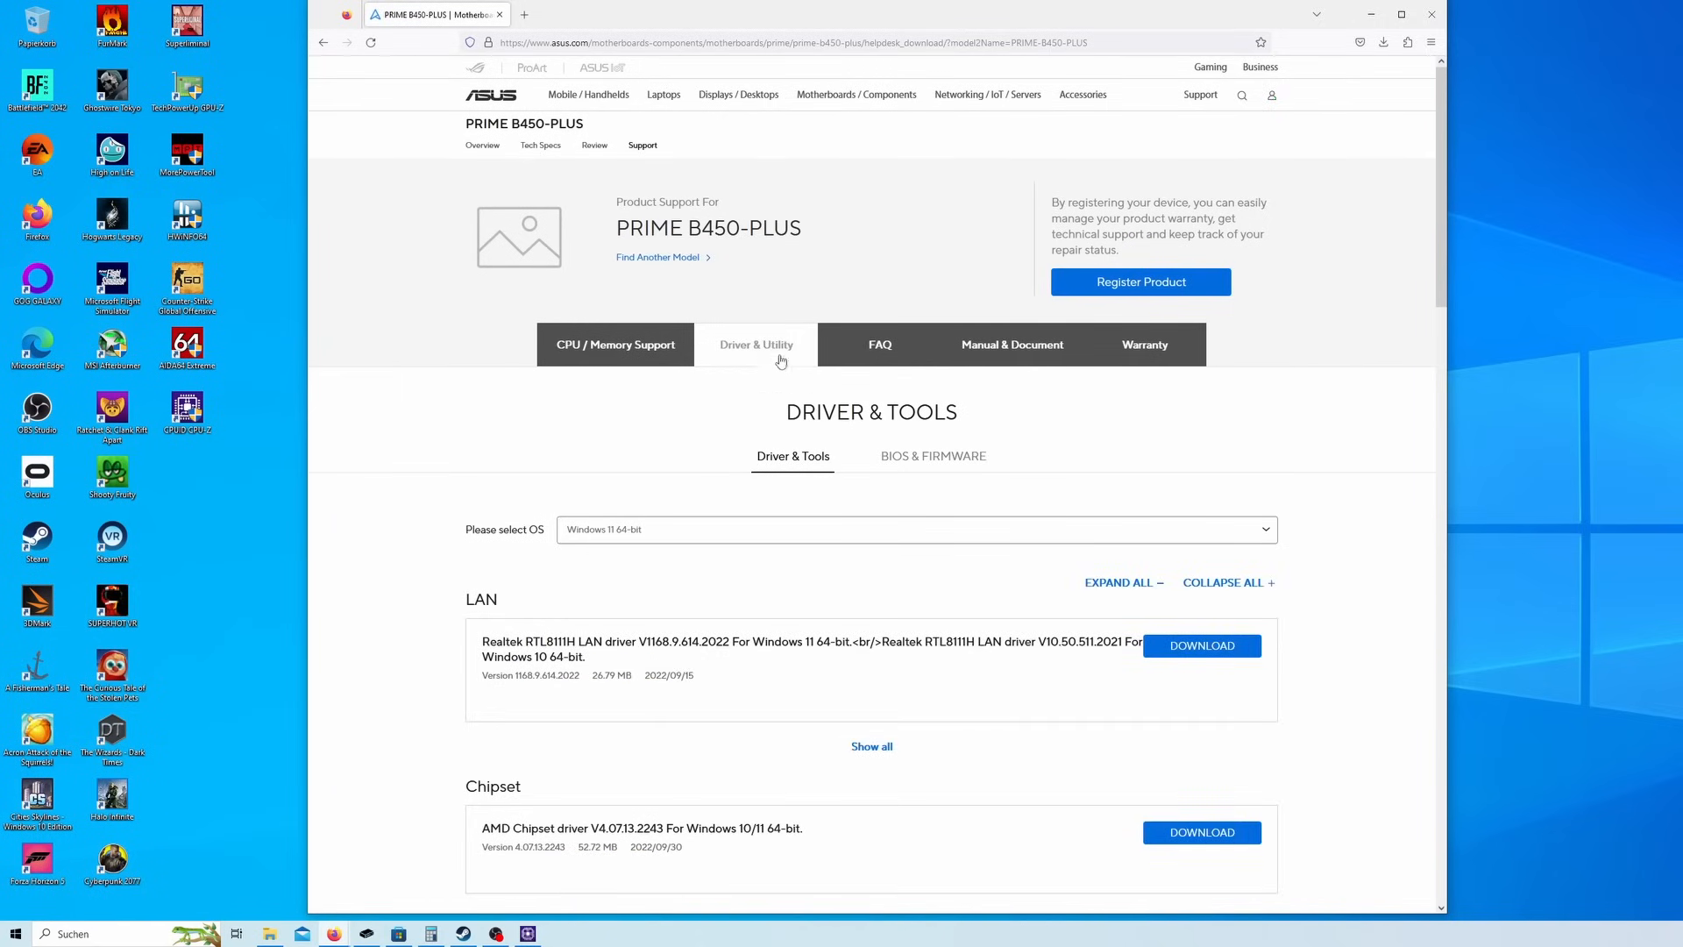
# Show all BIOS versions on the BIOS & Firmware page and download the 4202 package.
pyautogui.click(933, 456)
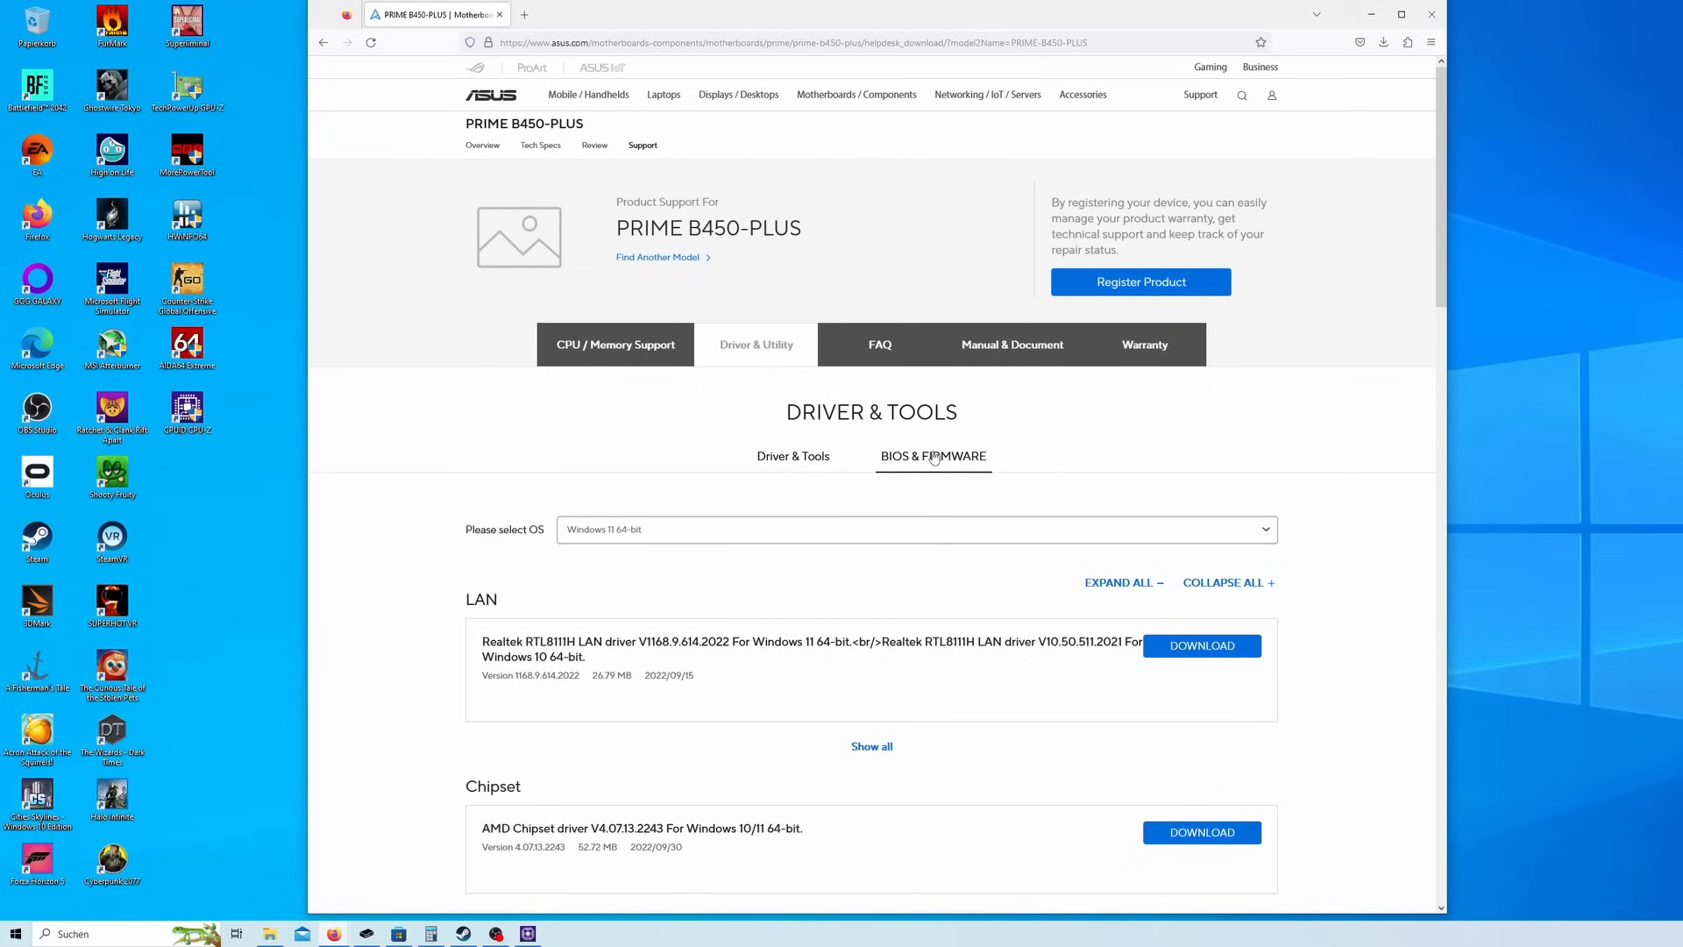
pyautogui.click(933, 456)
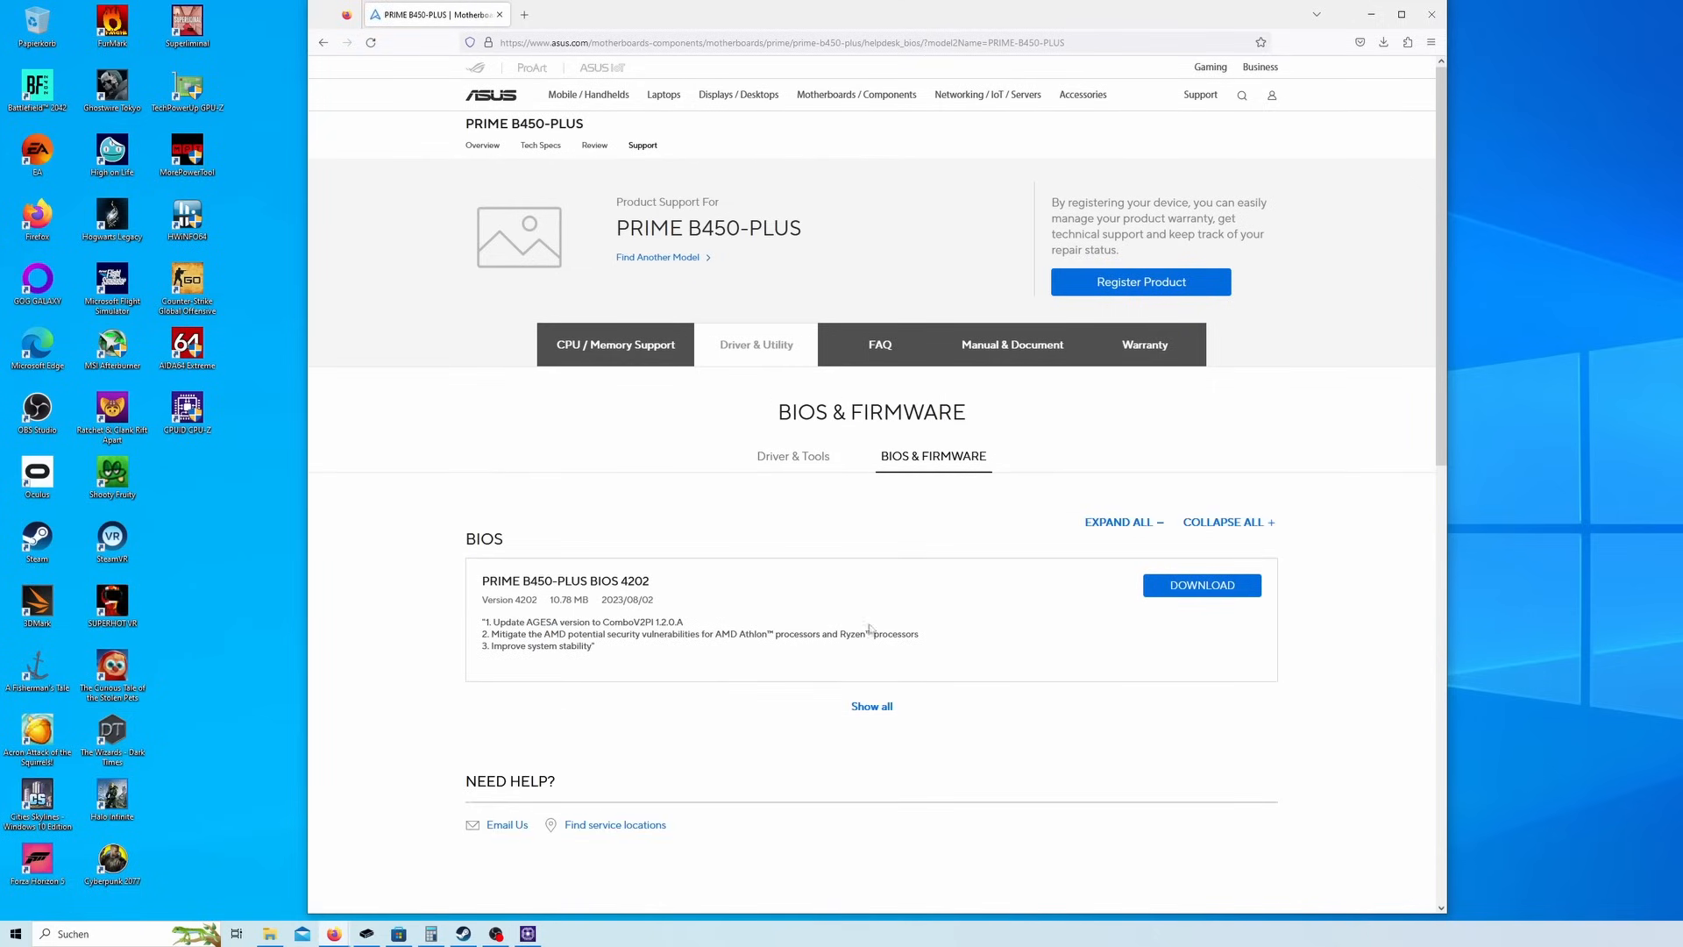
pyautogui.scroll(-3)
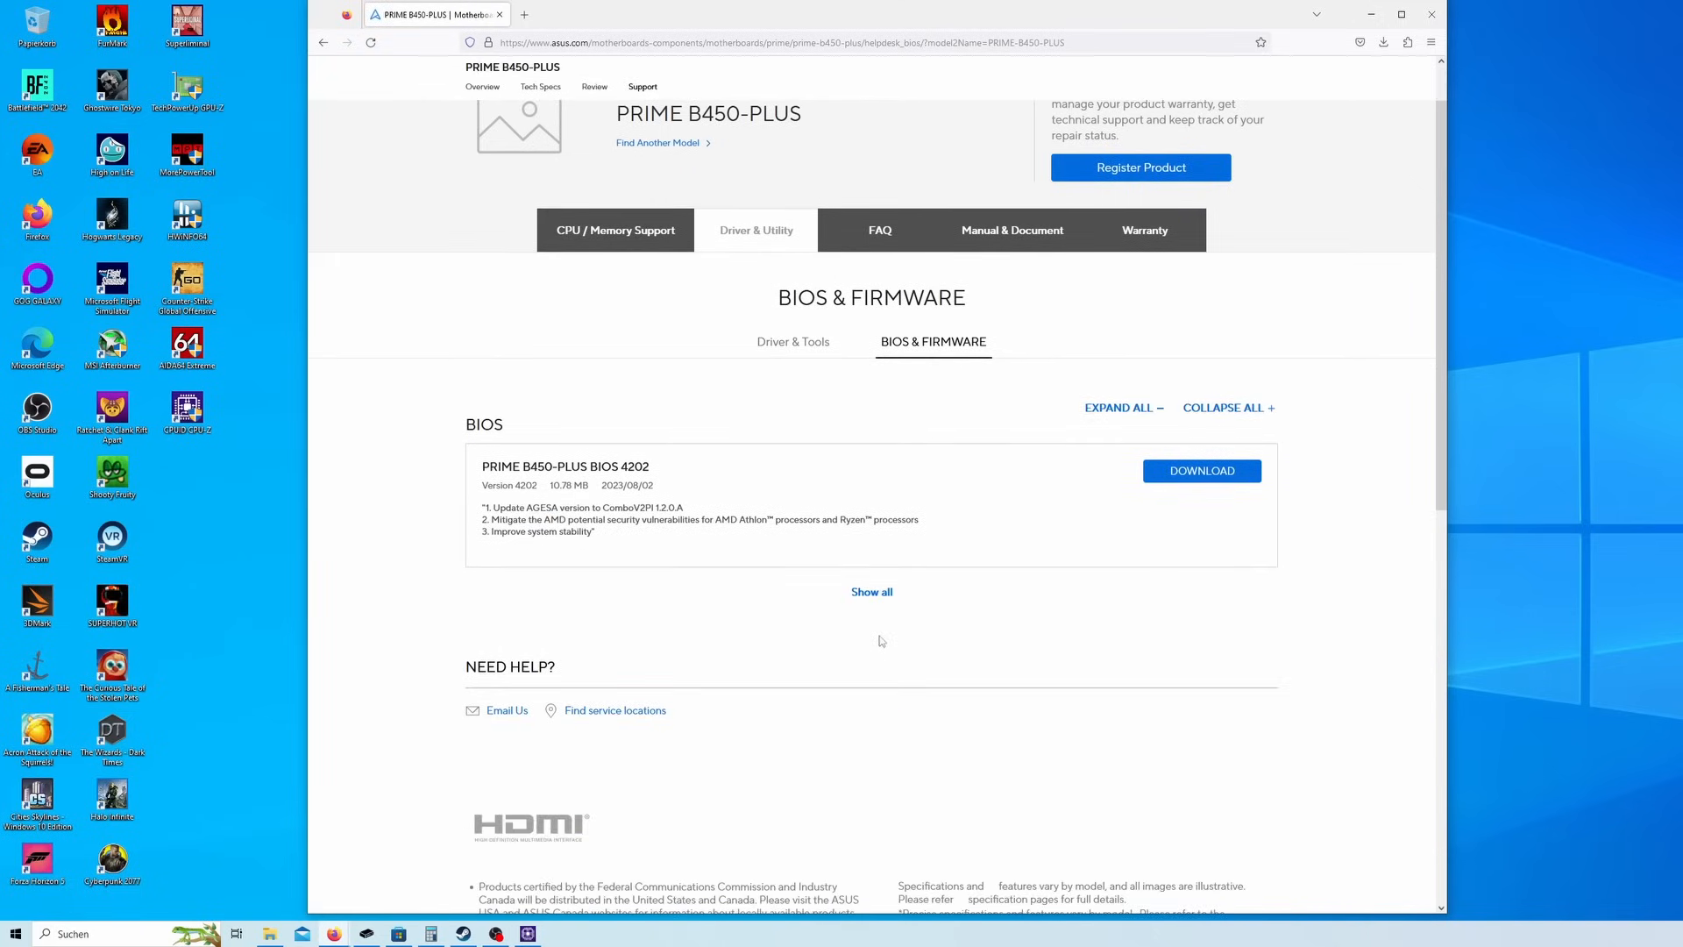
pyautogui.click(871, 593)
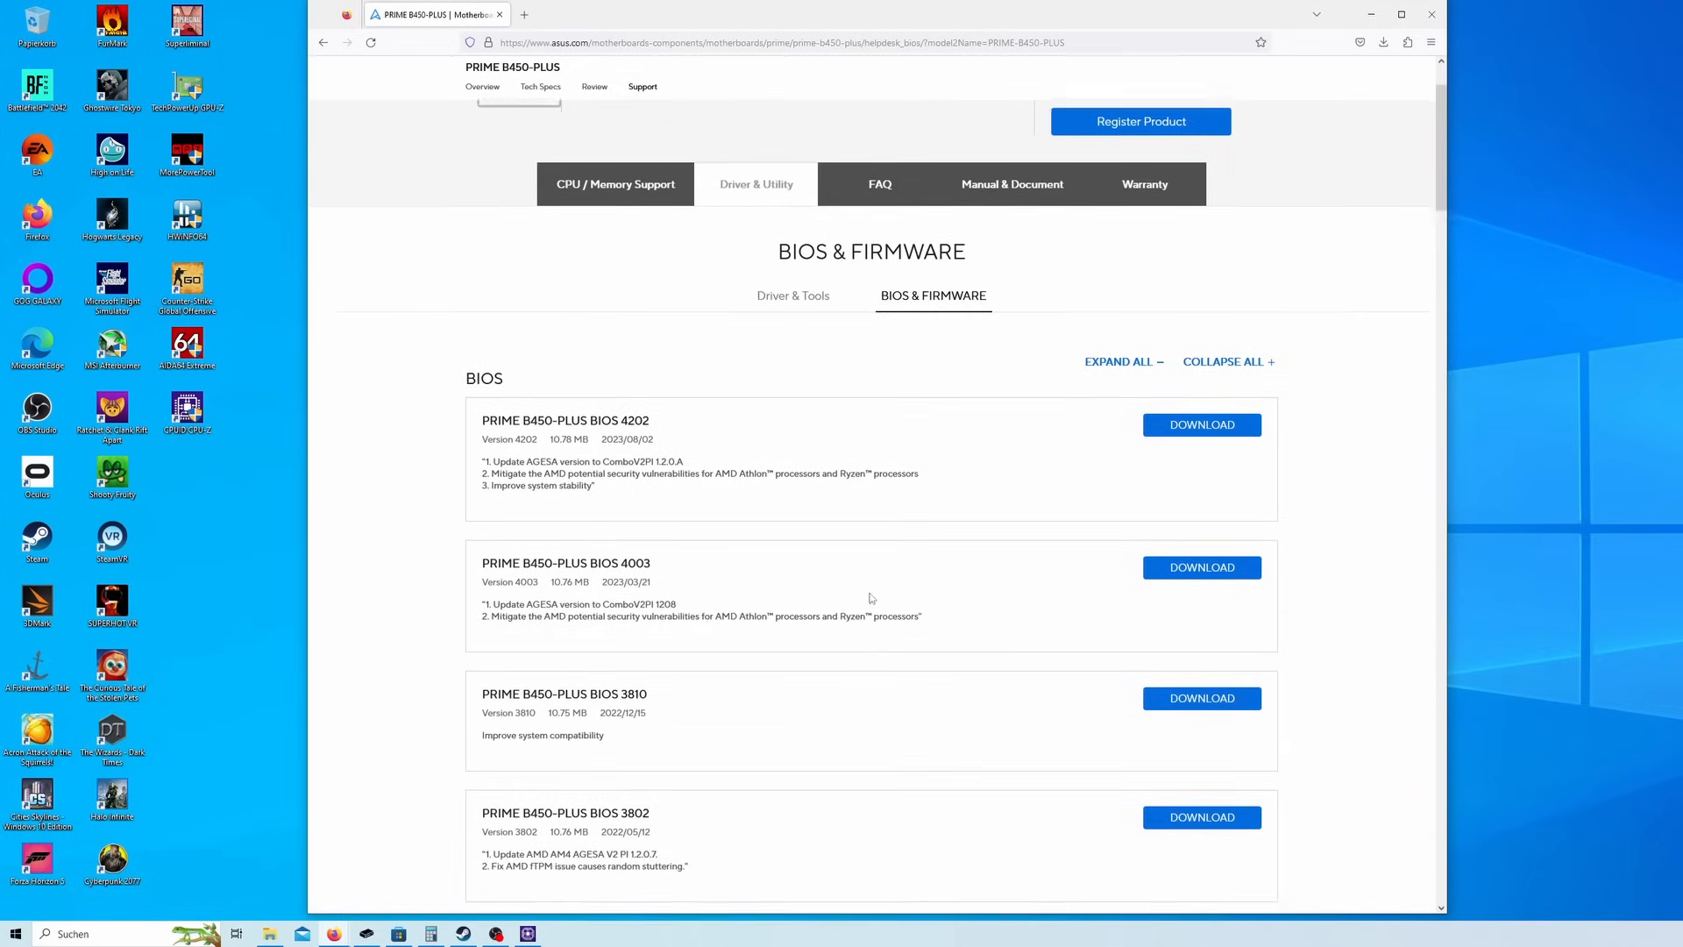
pyautogui.scroll(-3)
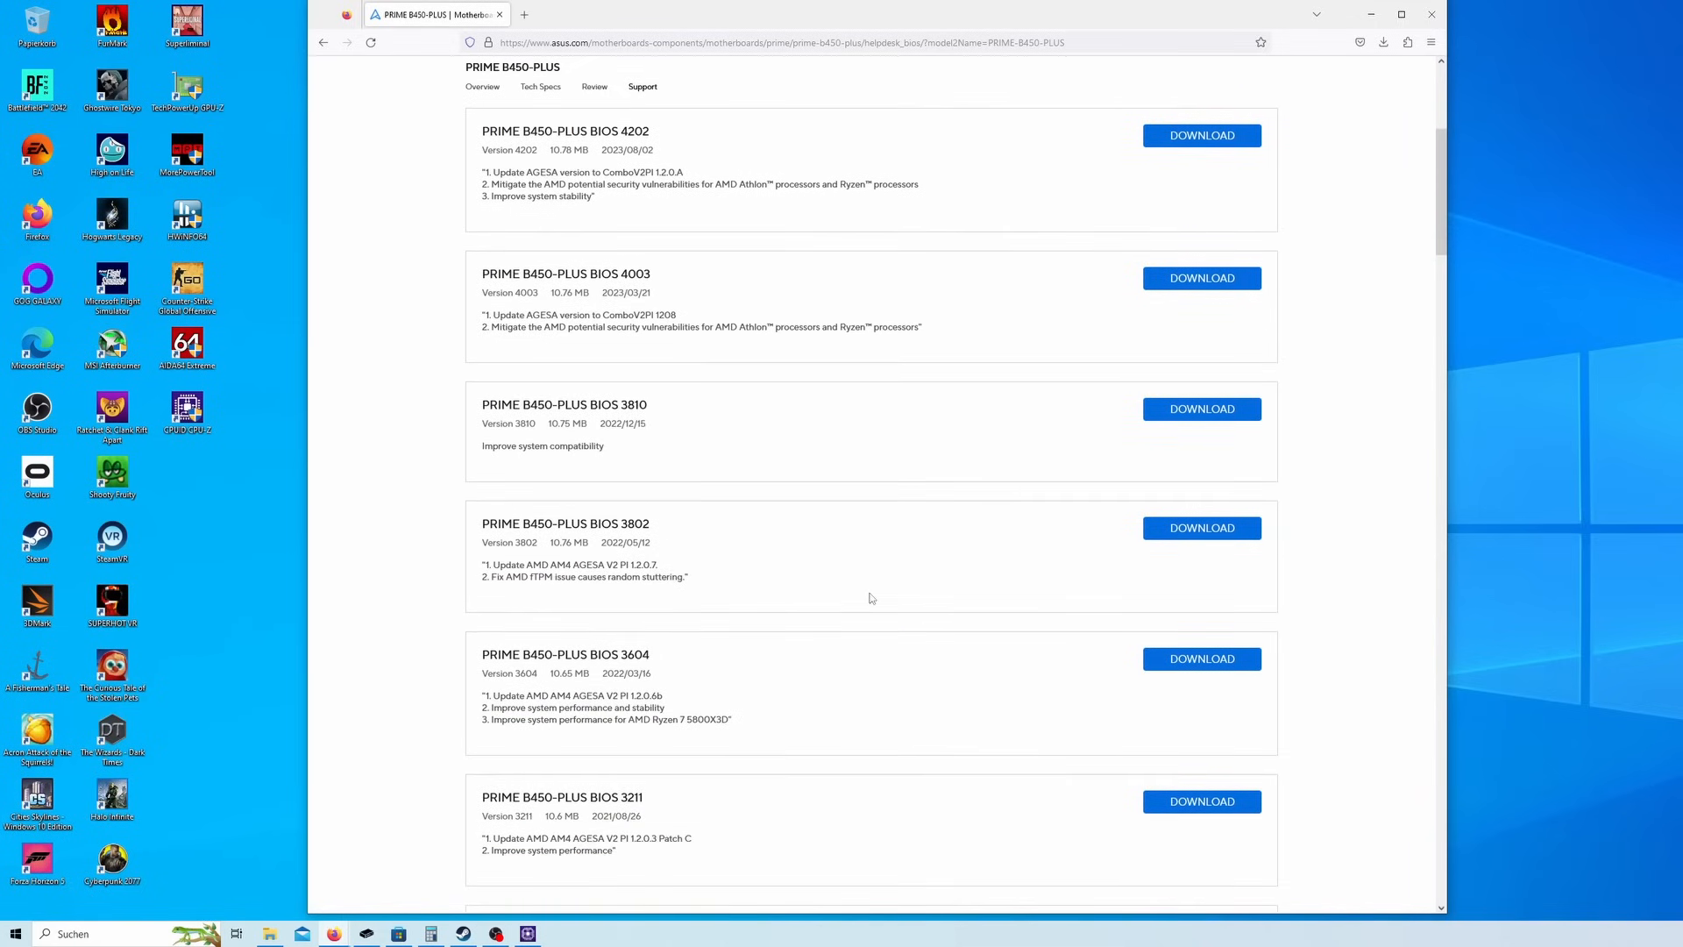
pyautogui.moveTo(1323, 487)
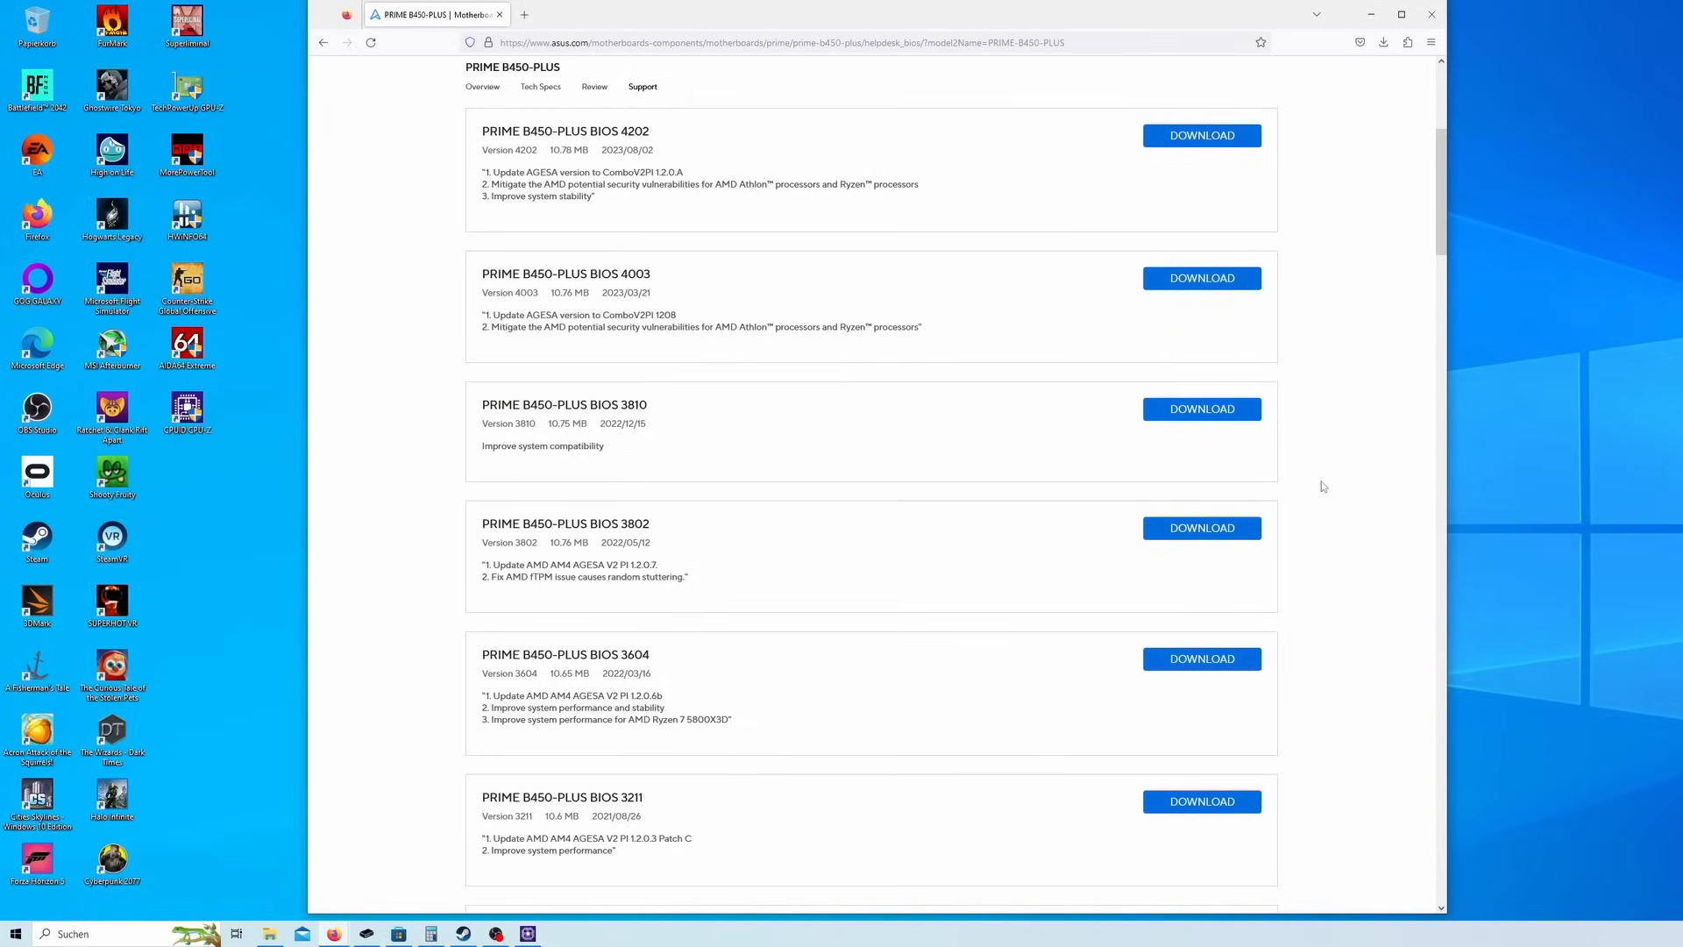
pyautogui.click(1201, 135)
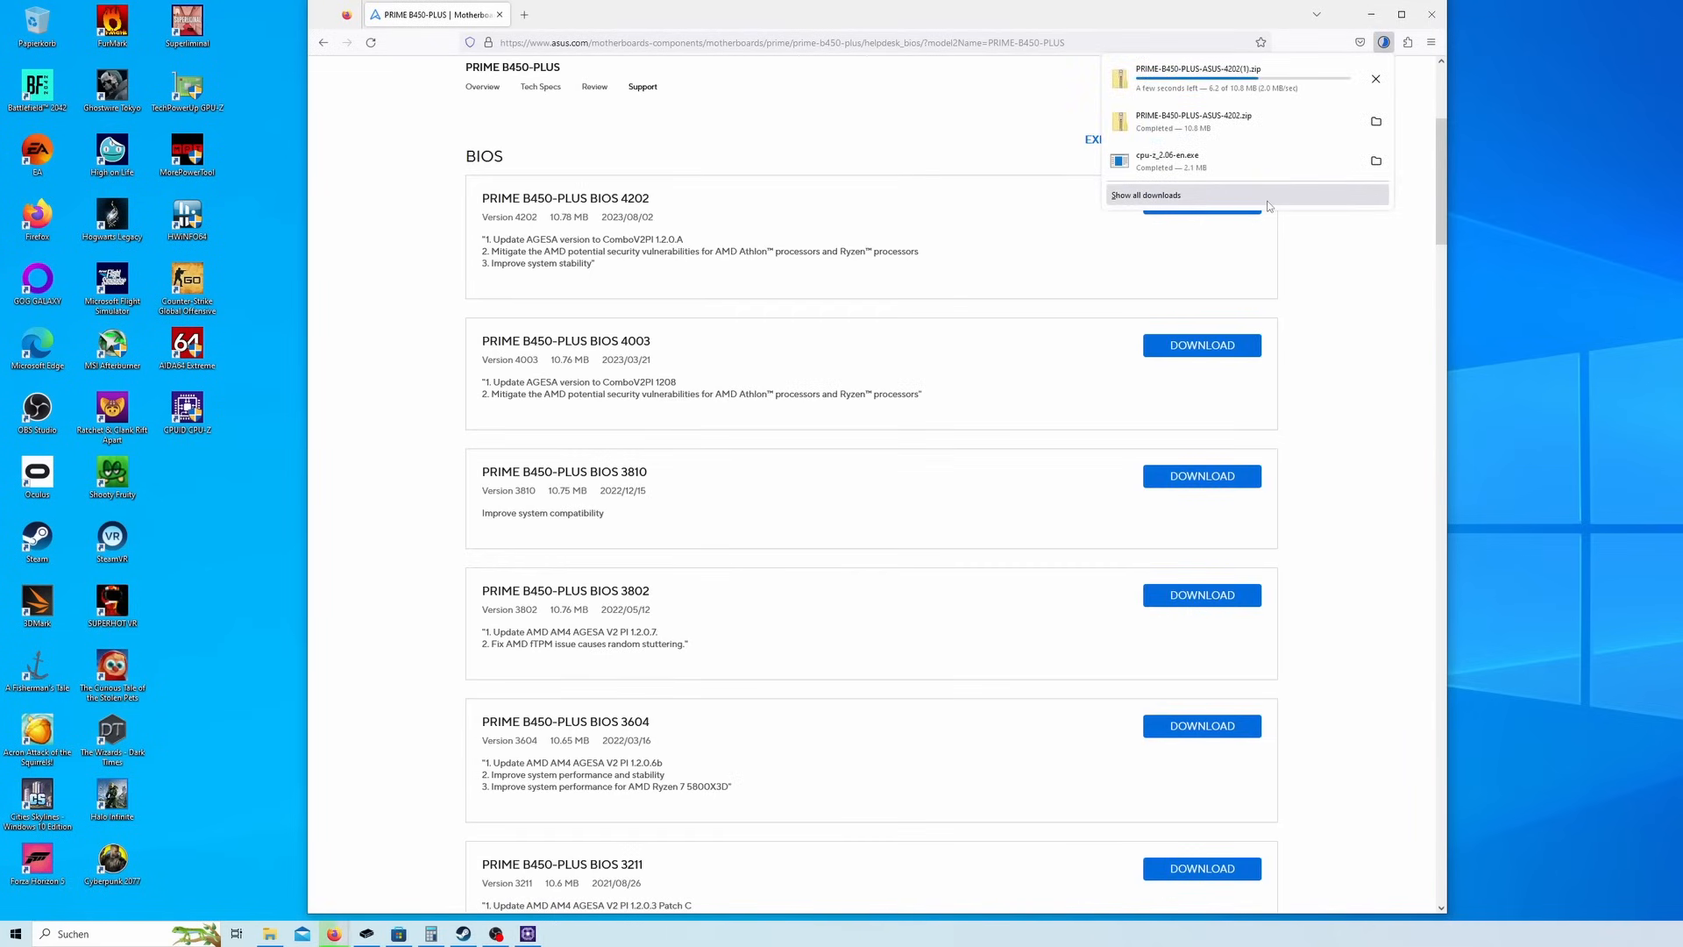
# Locate the downloaded 4202 zip in its folder and extract it, revealing BIOSRenamer and the BIOS file.
pyautogui.click(1147, 195)
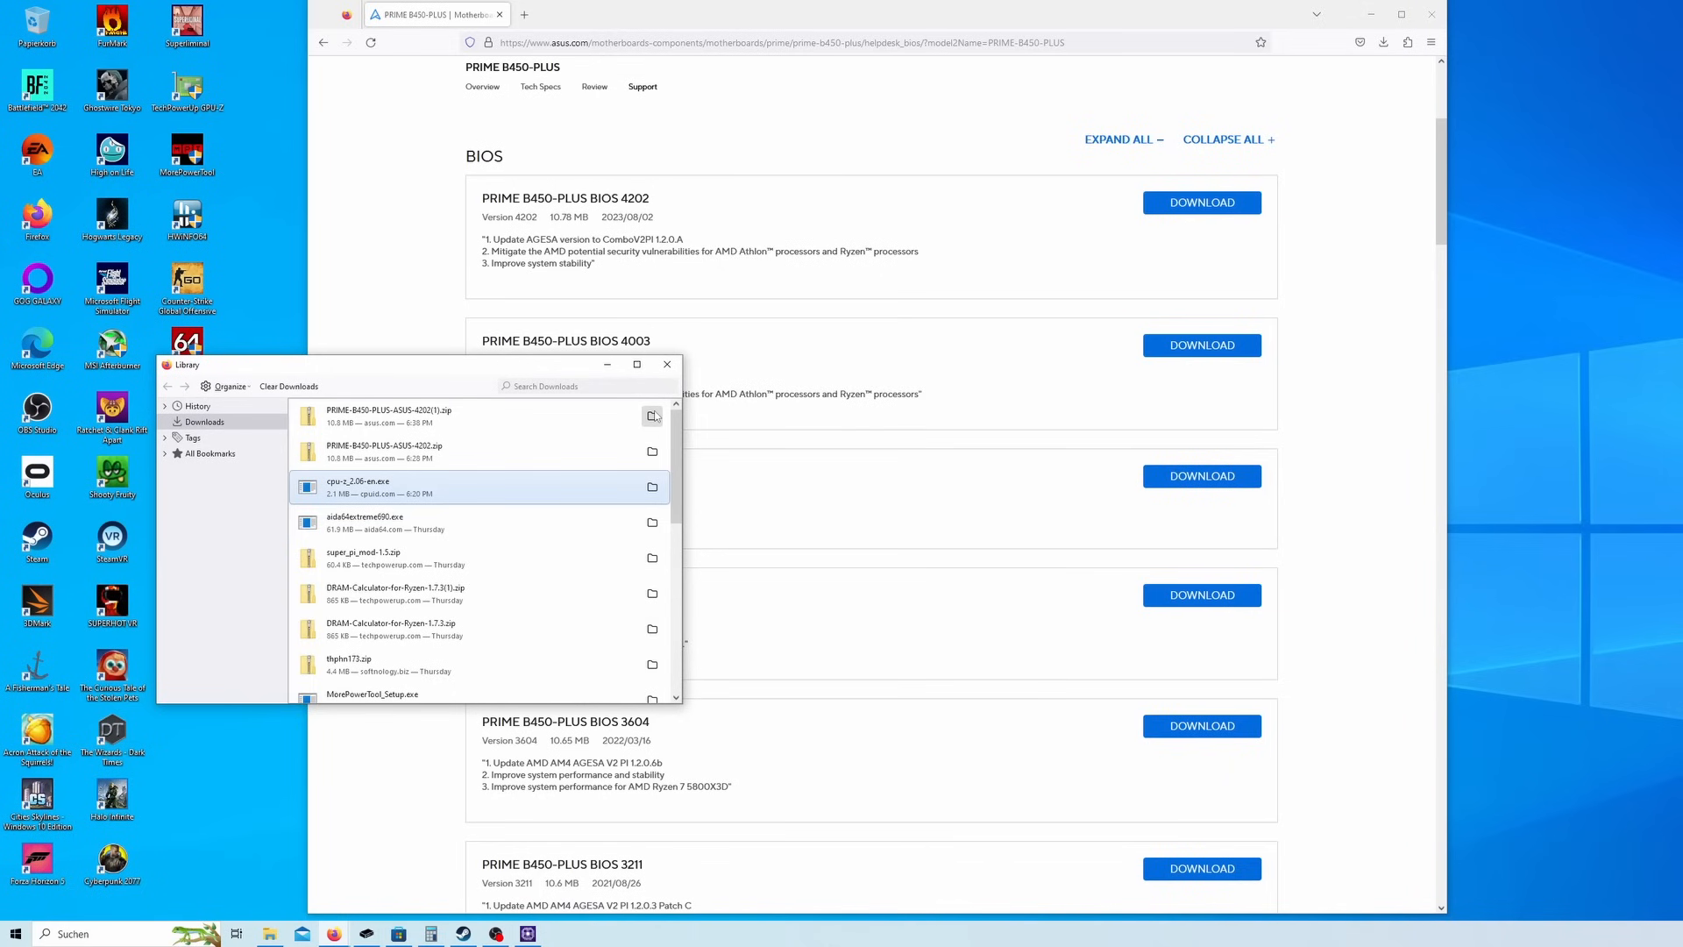
pyautogui.click(652, 417)
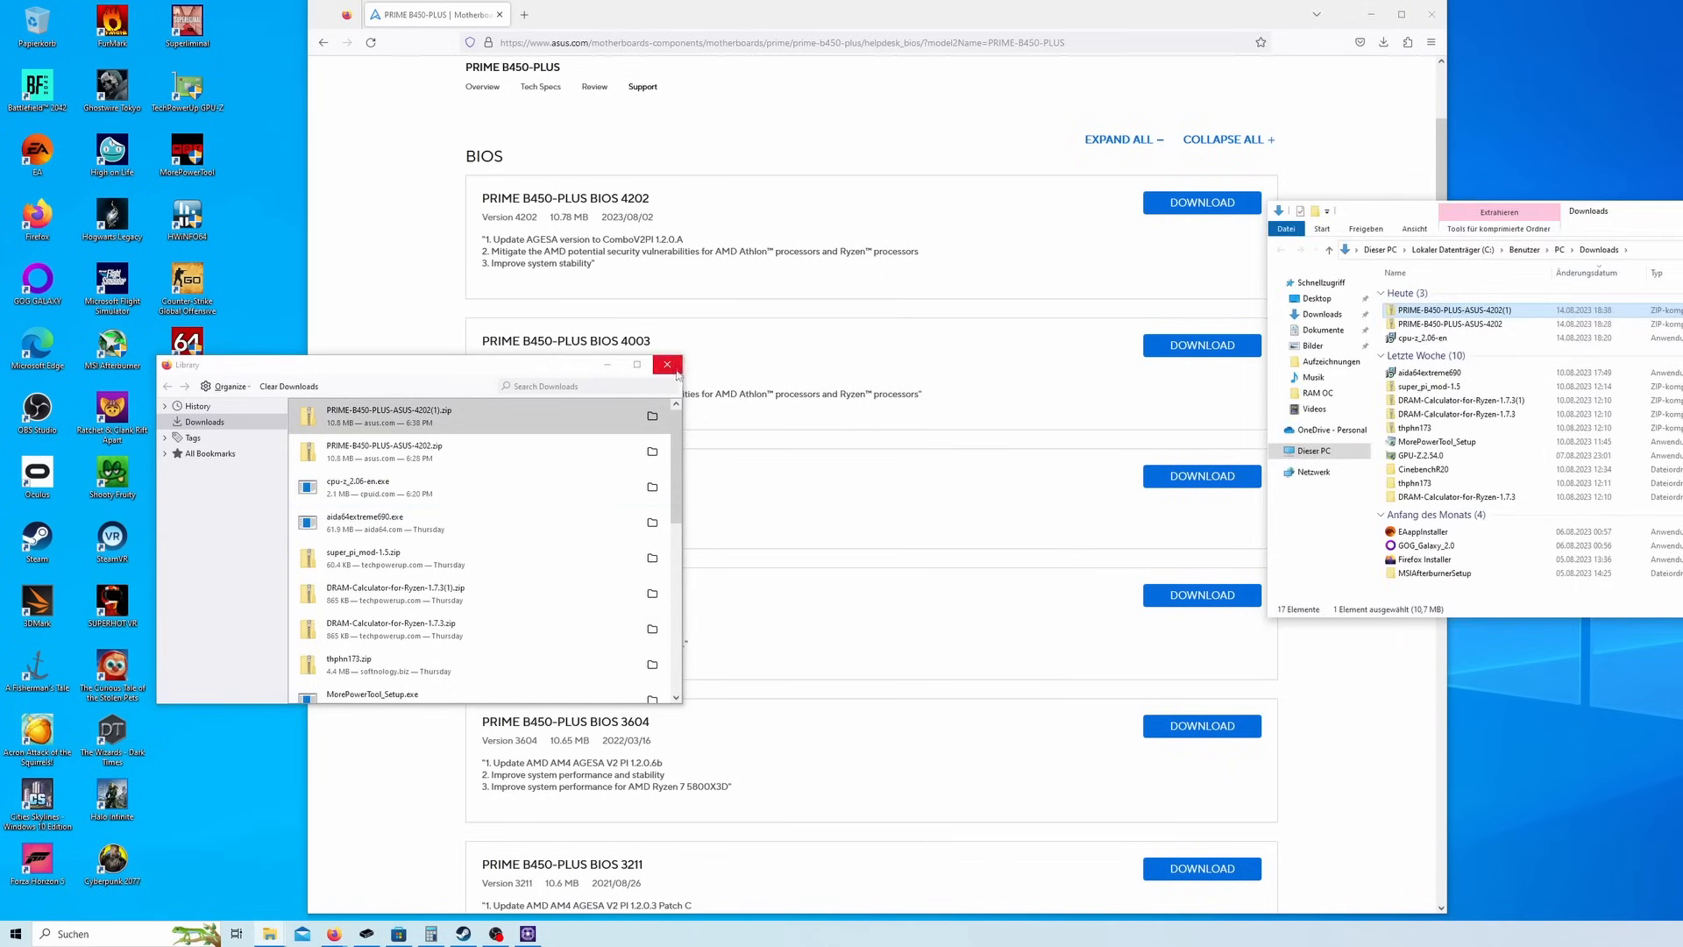
pyautogui.click(666, 365)
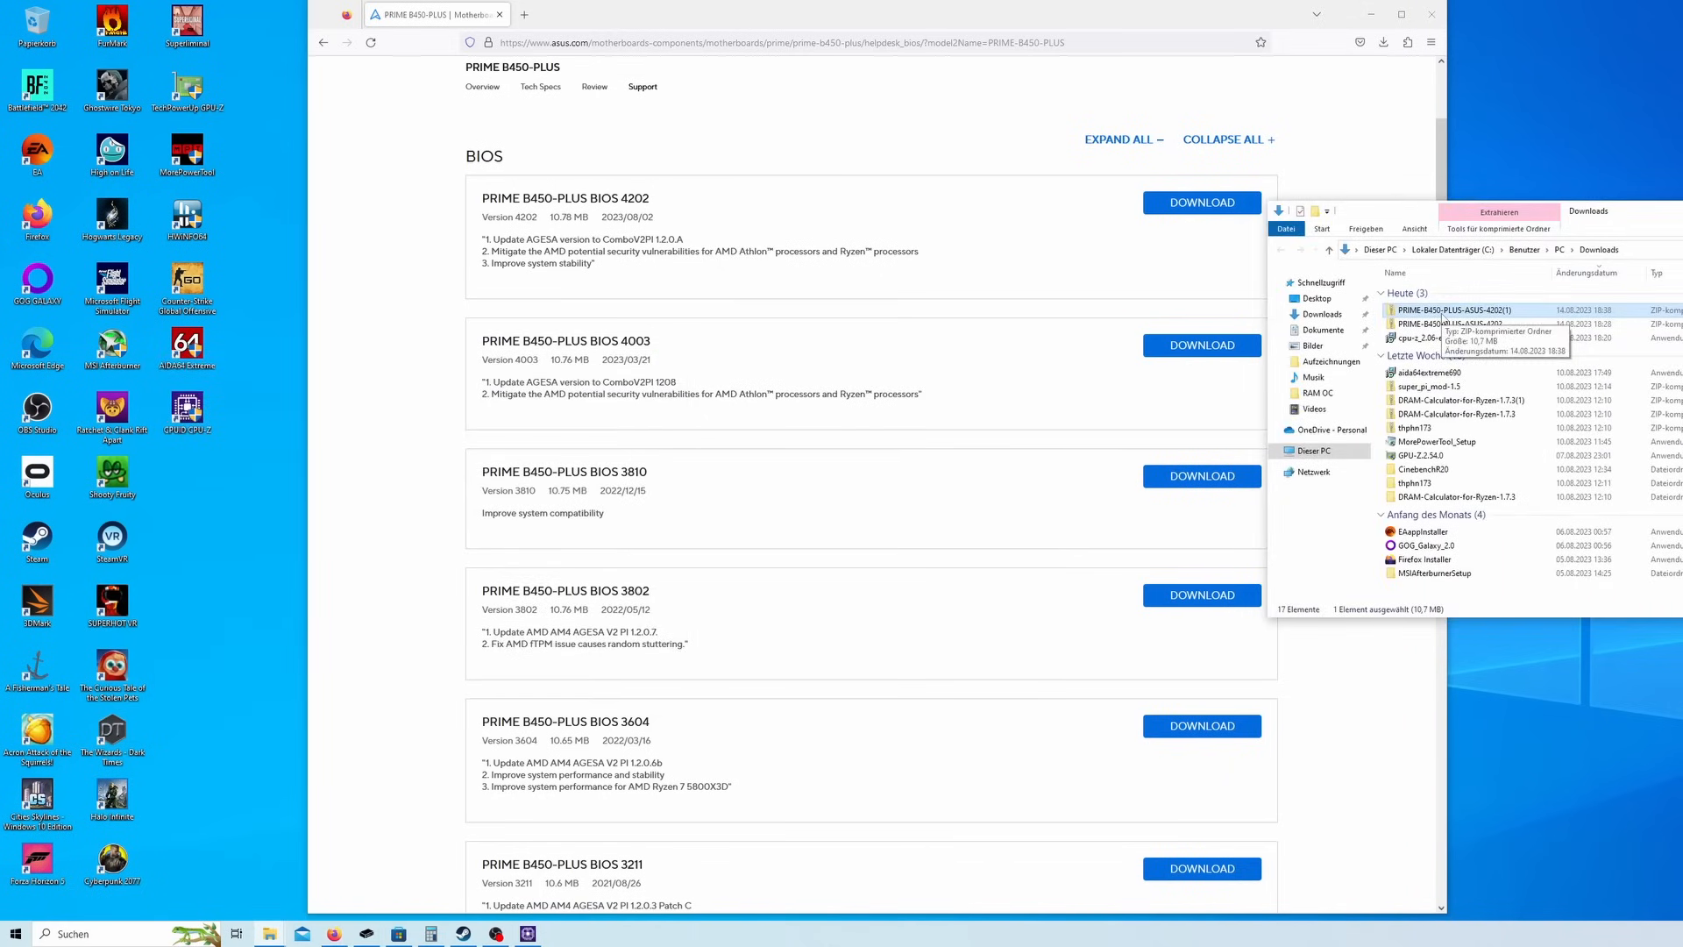
pyautogui.rightClick(1464, 311)
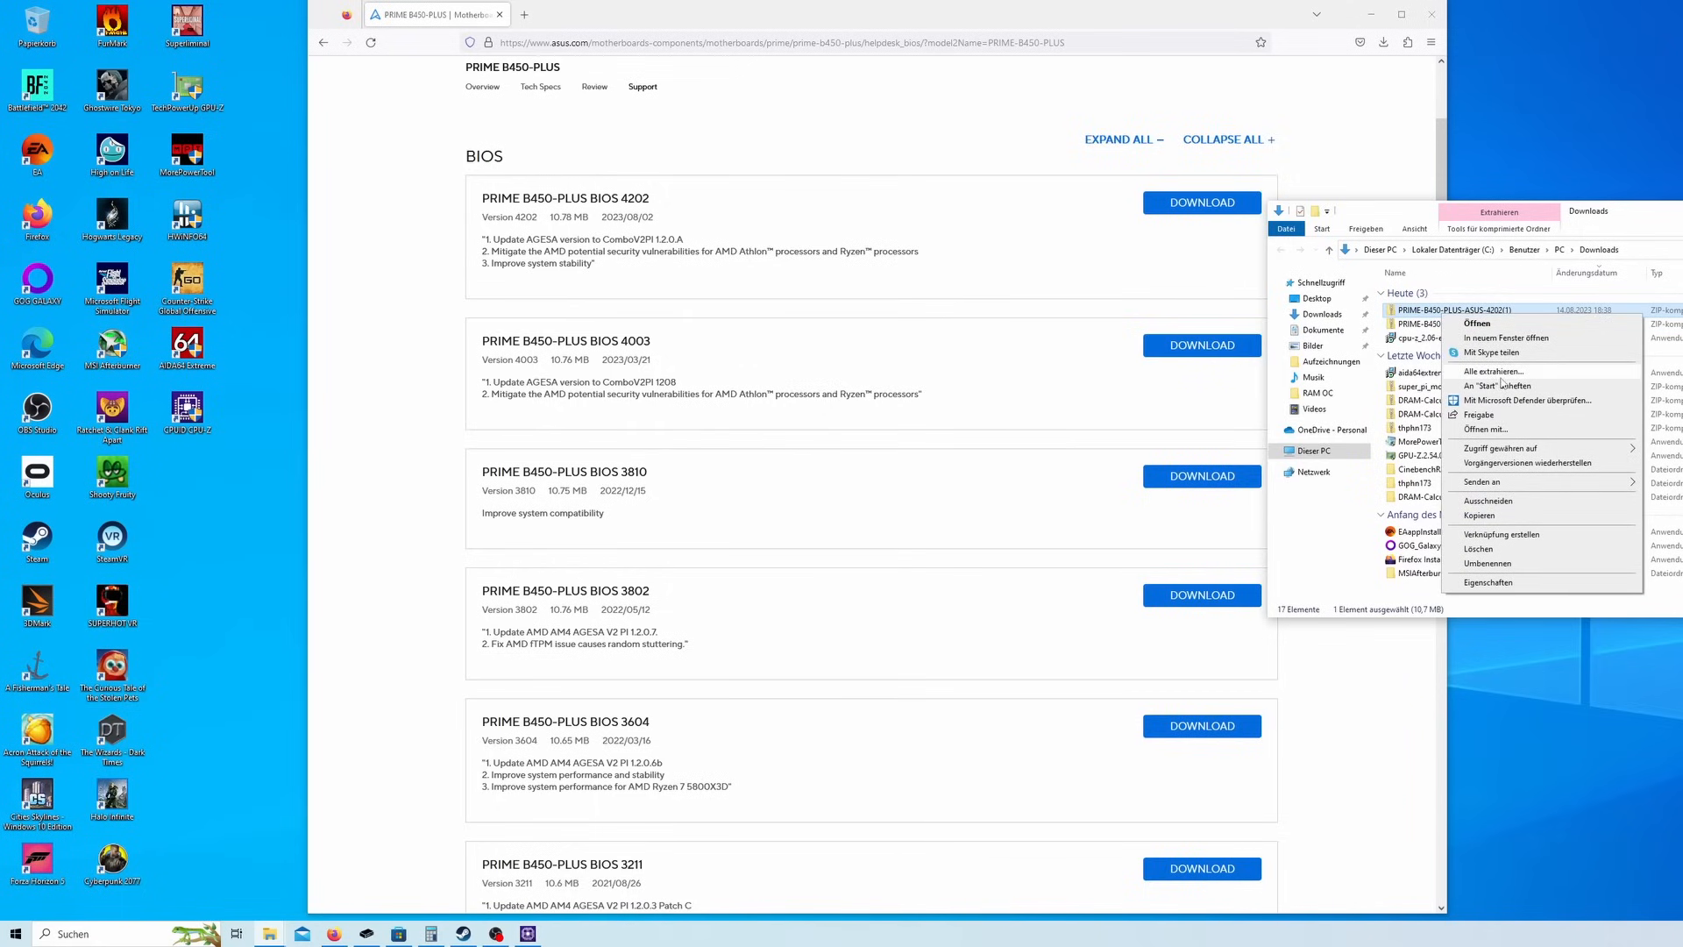
pyautogui.click(1491, 372)
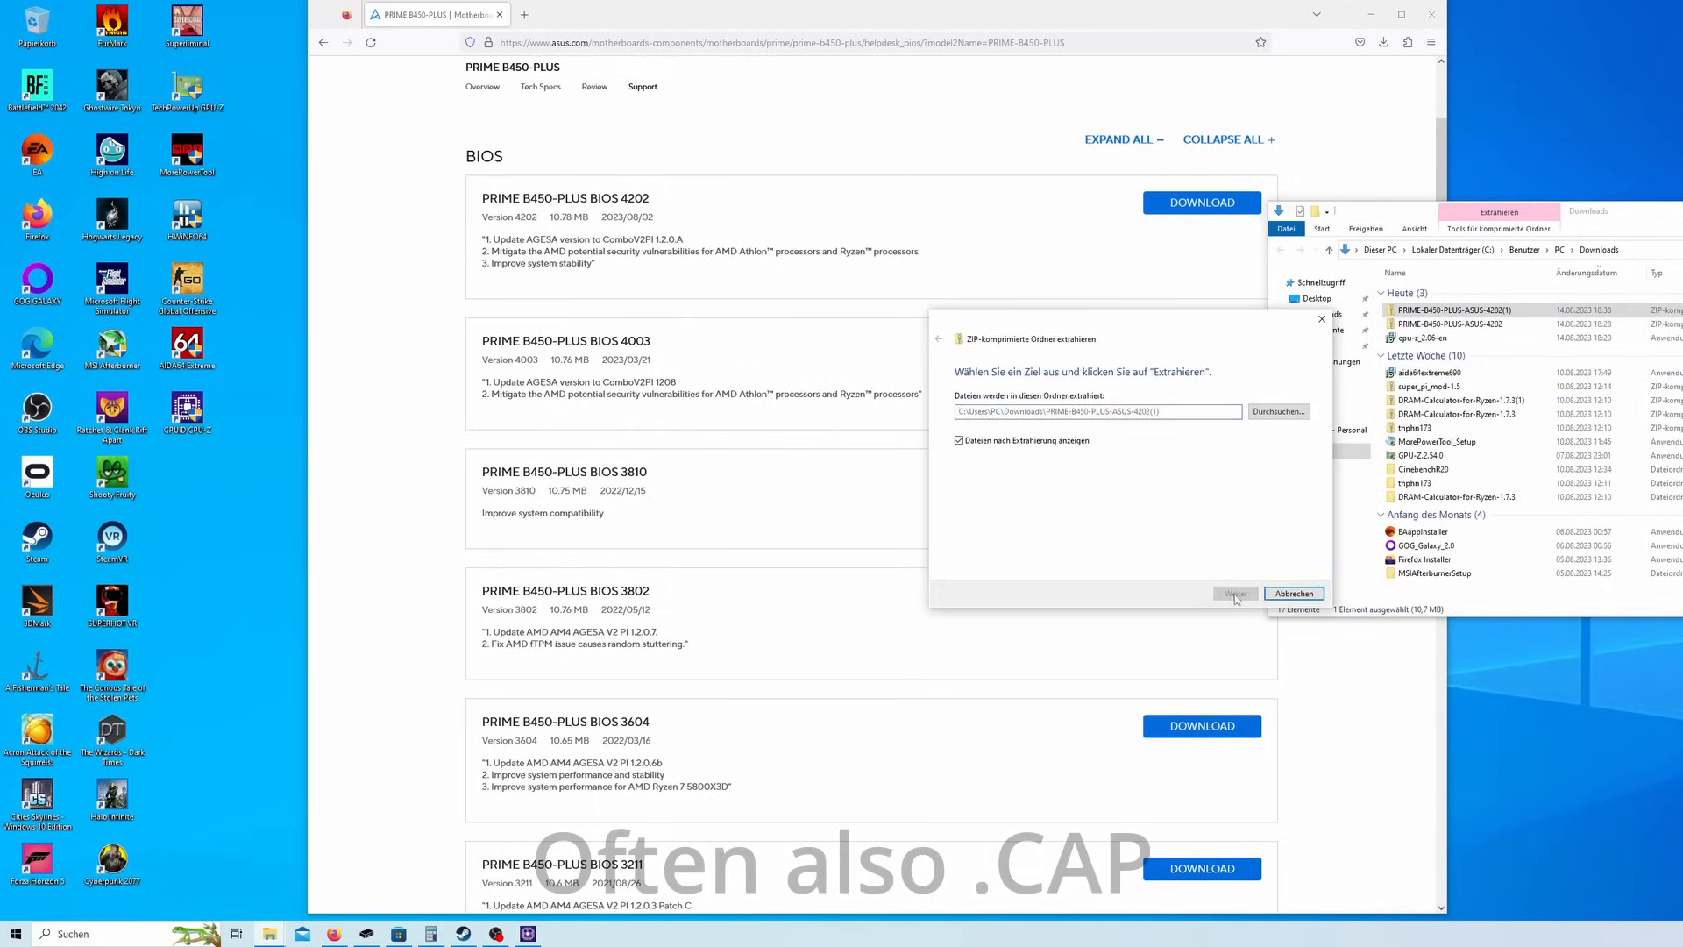
pyautogui.click(1234, 592)
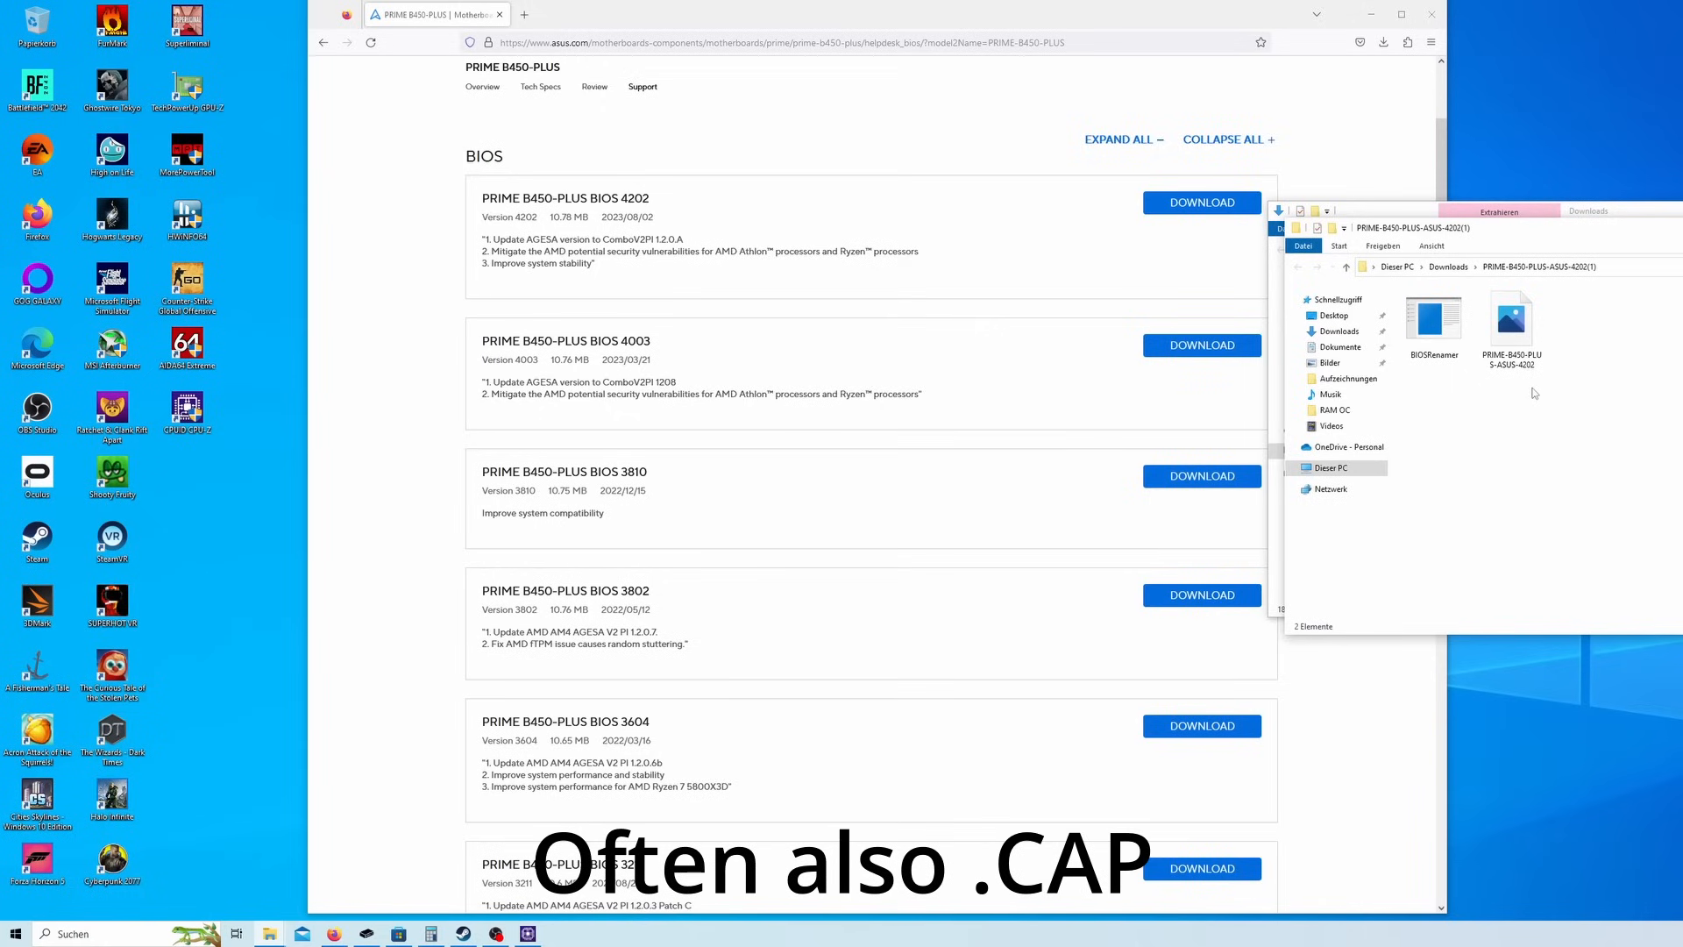
pyautogui.moveTo(1522, 422)
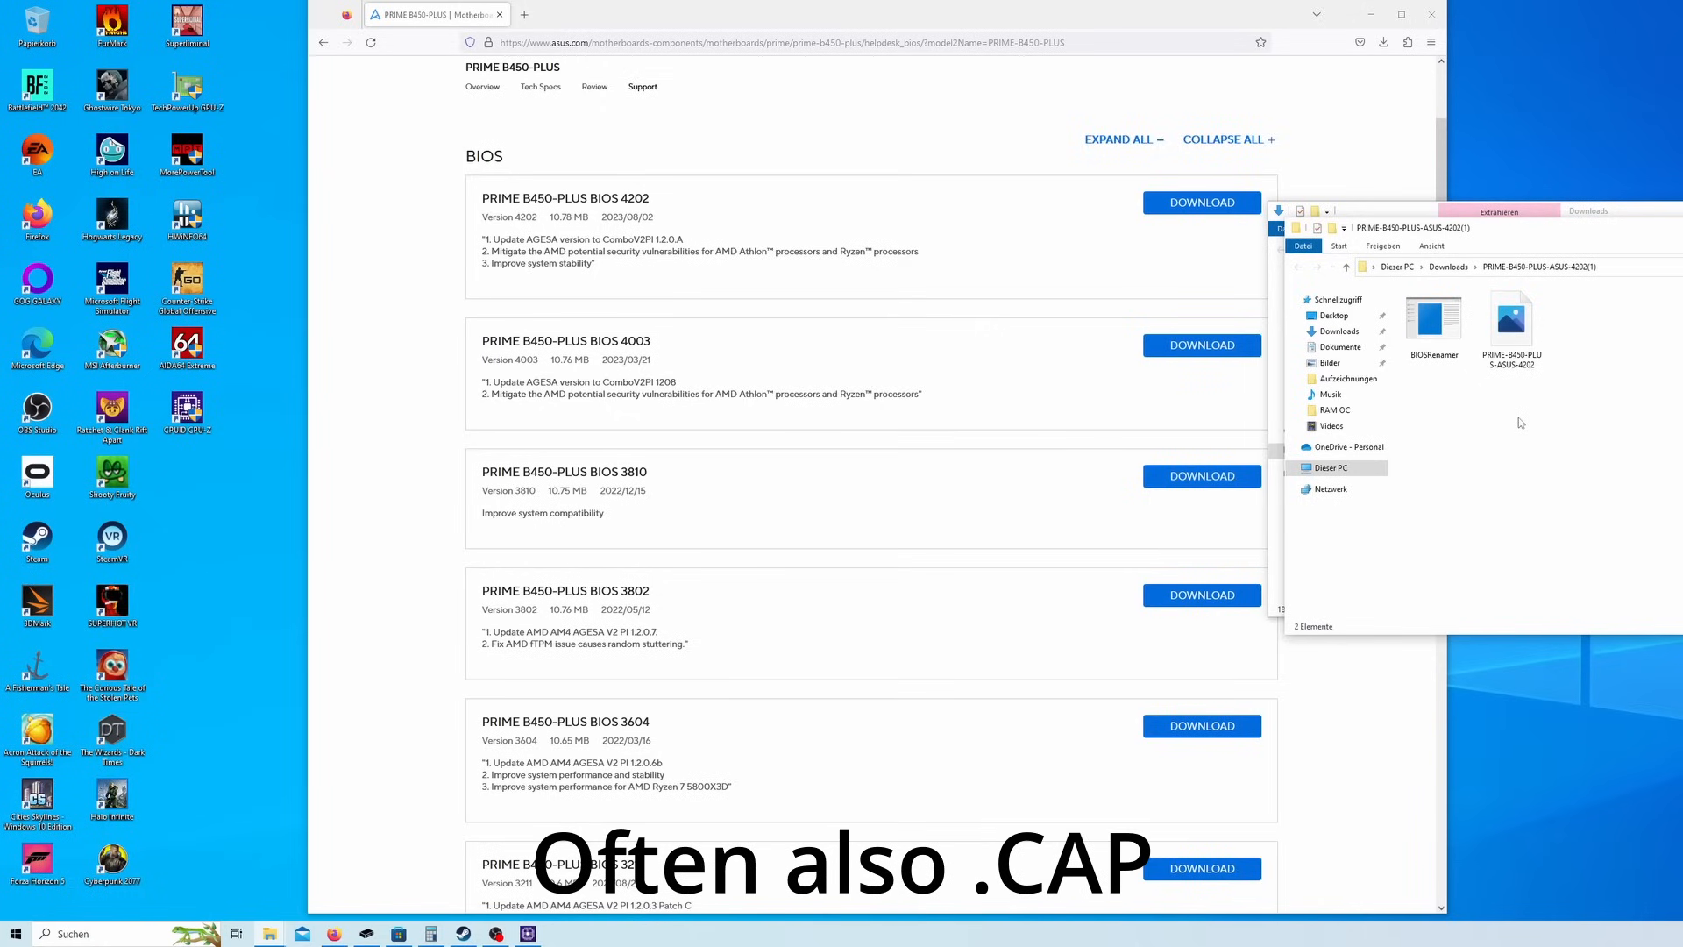
pyautogui.click(1512, 319)
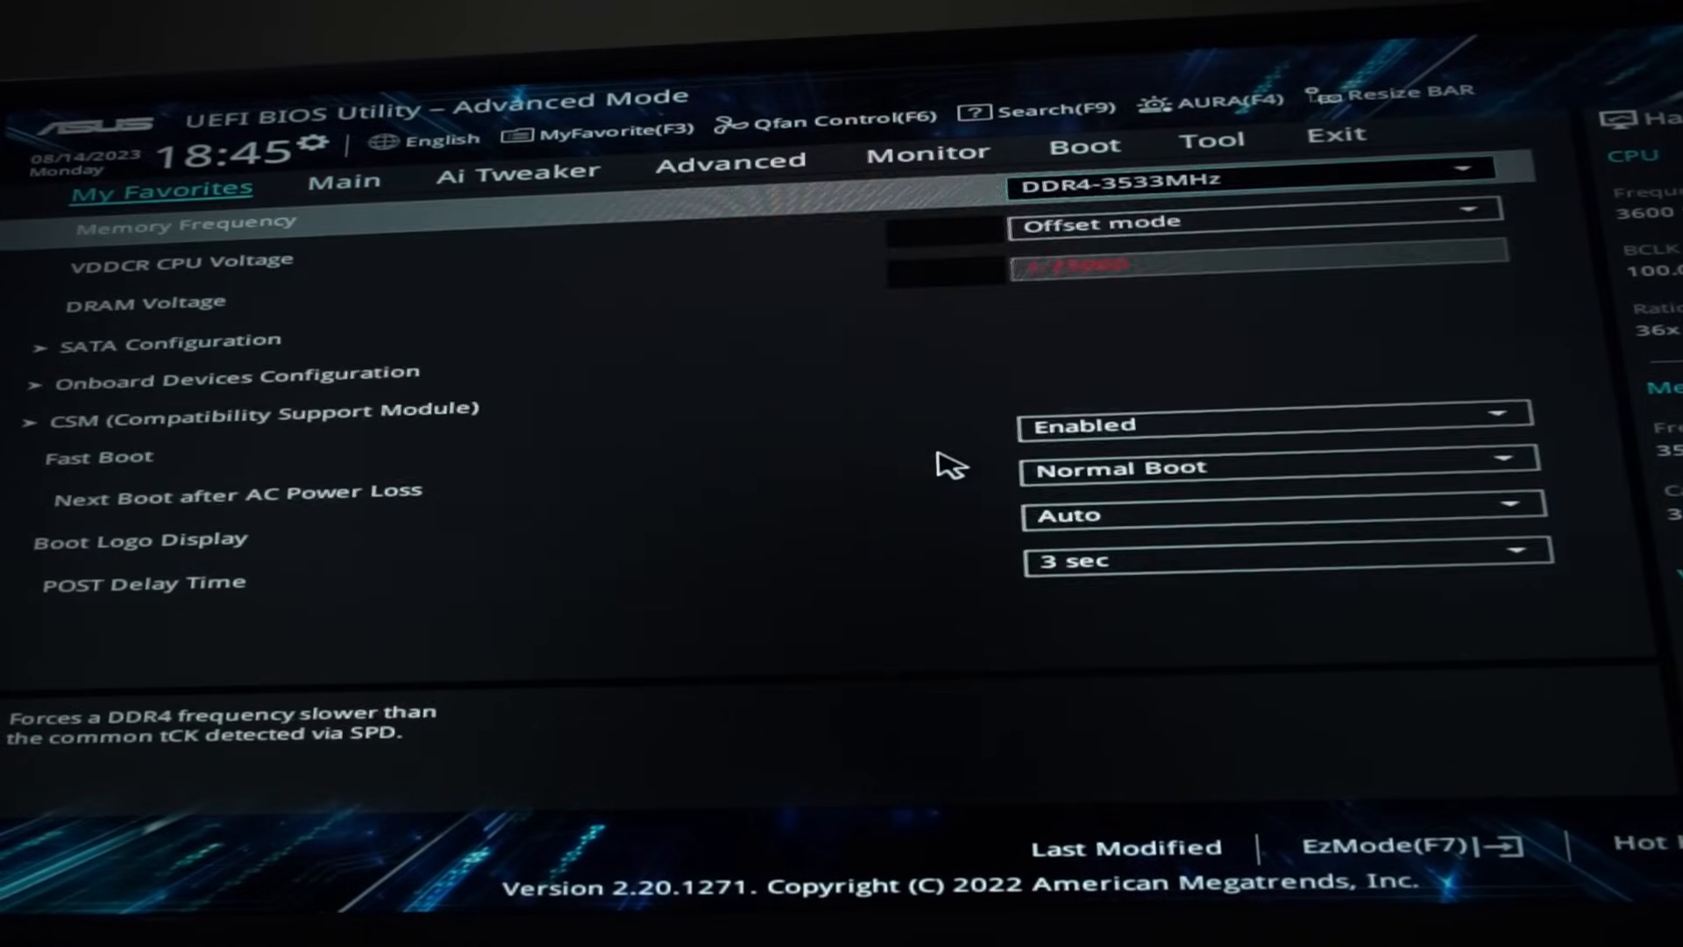
# Check the Main page: BIOS 3810 dated 11/21/2022, memory at 2133 MHz.
pyautogui.click(344, 180)
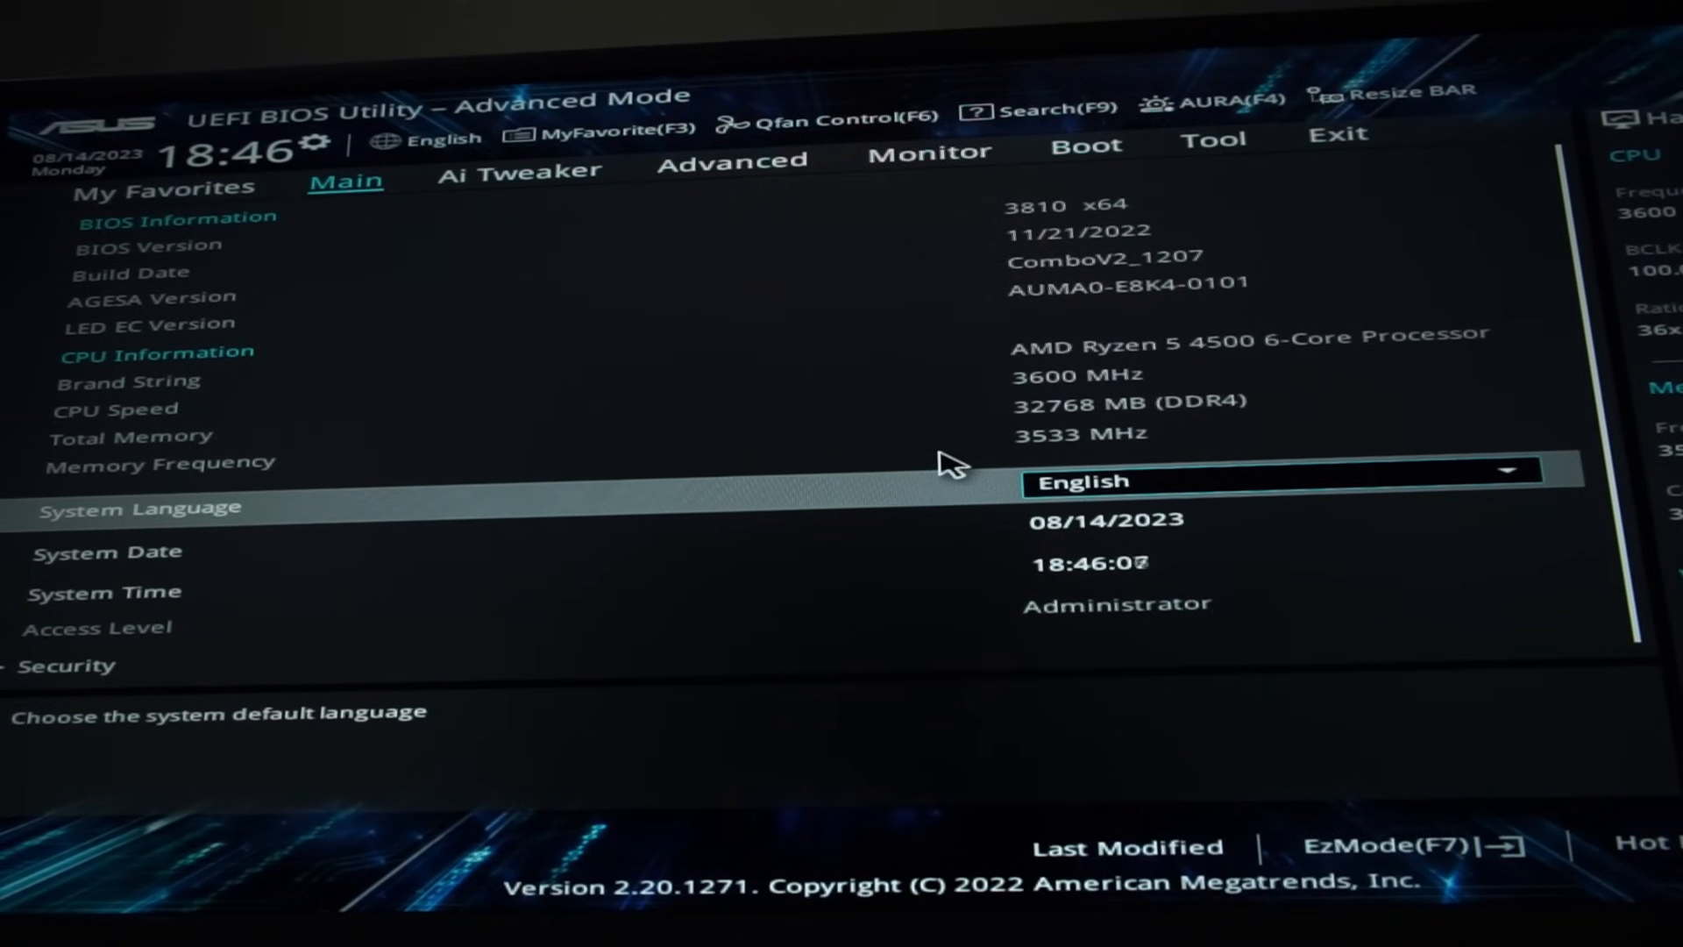
pyautogui.click(1087, 143)
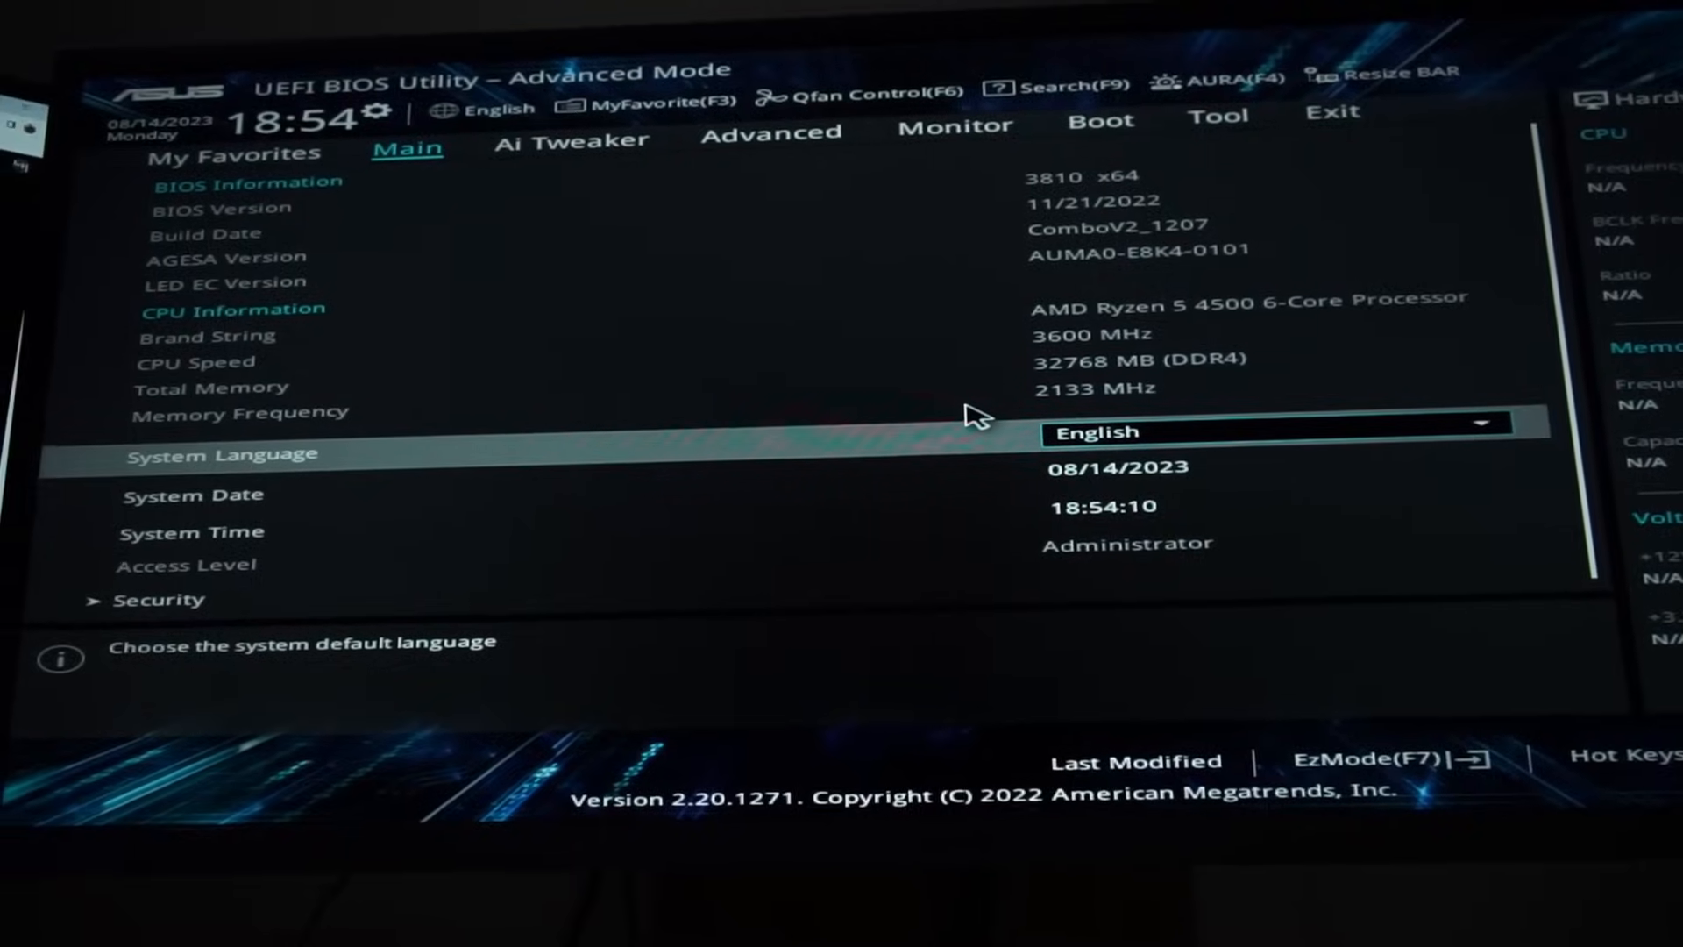
# Launch ASUS EZ Flash 3 from the Tool menu and load the 4202 BIOS file from the USB drive.
pyautogui.click(1099, 120)
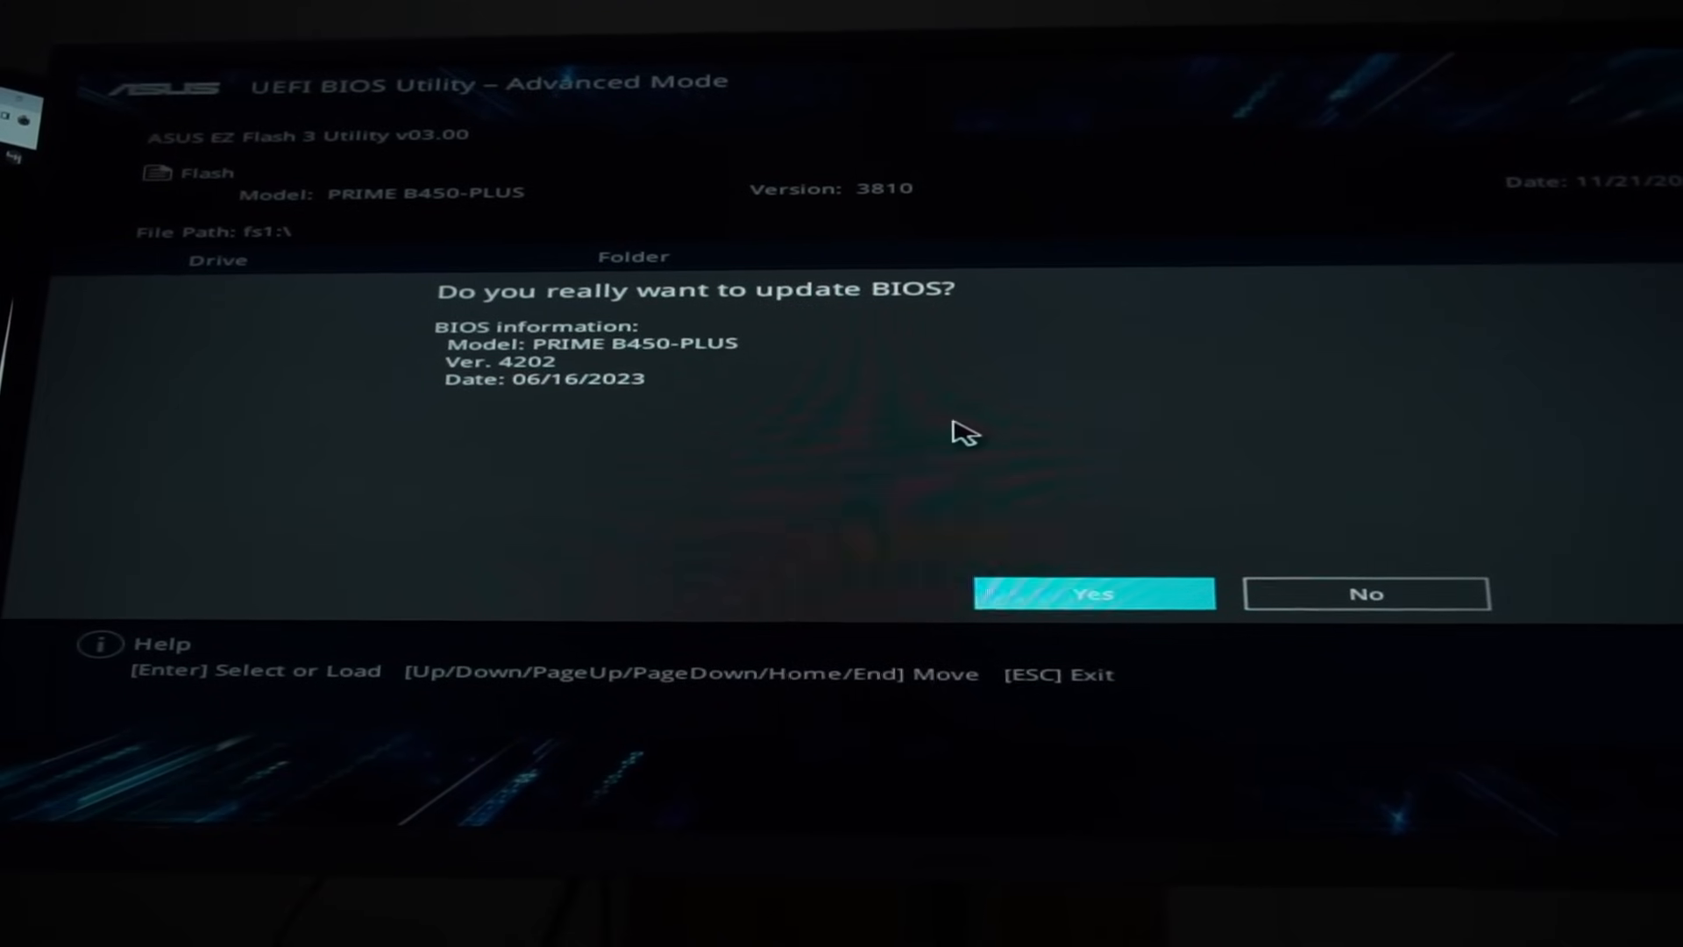
# Flash BIOS 4202, confirm Main shows 4202 dated 06/16/2023, then view the Monitor readings.
pyautogui.click(1094, 592)
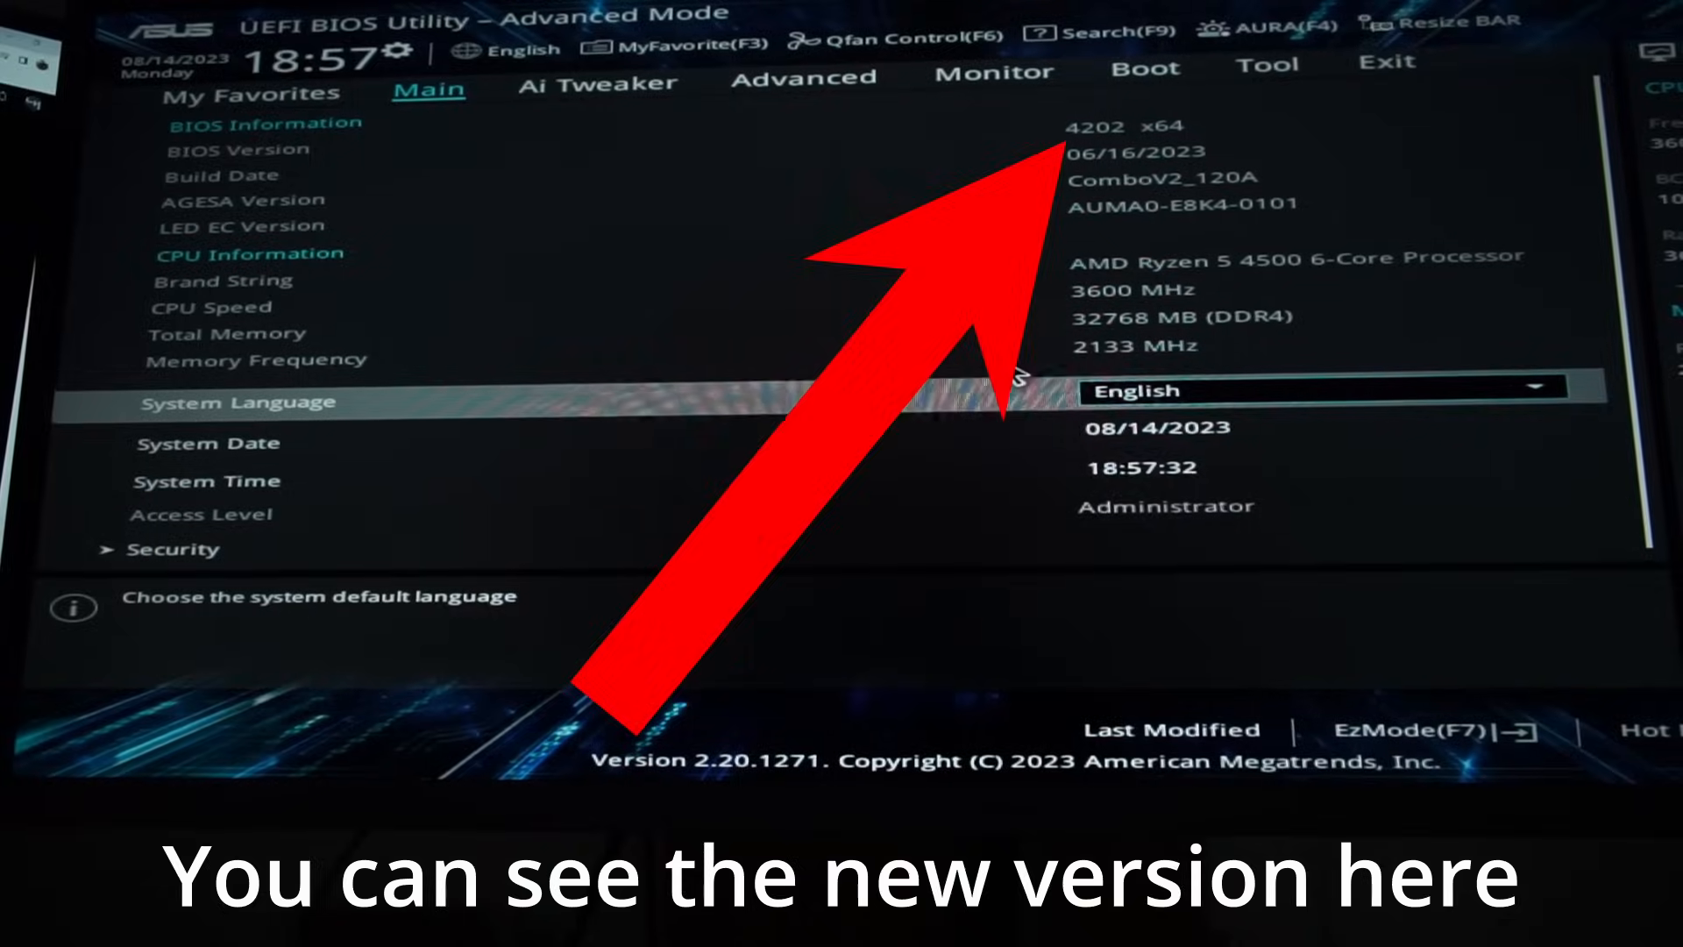
pyautogui.click(994, 70)
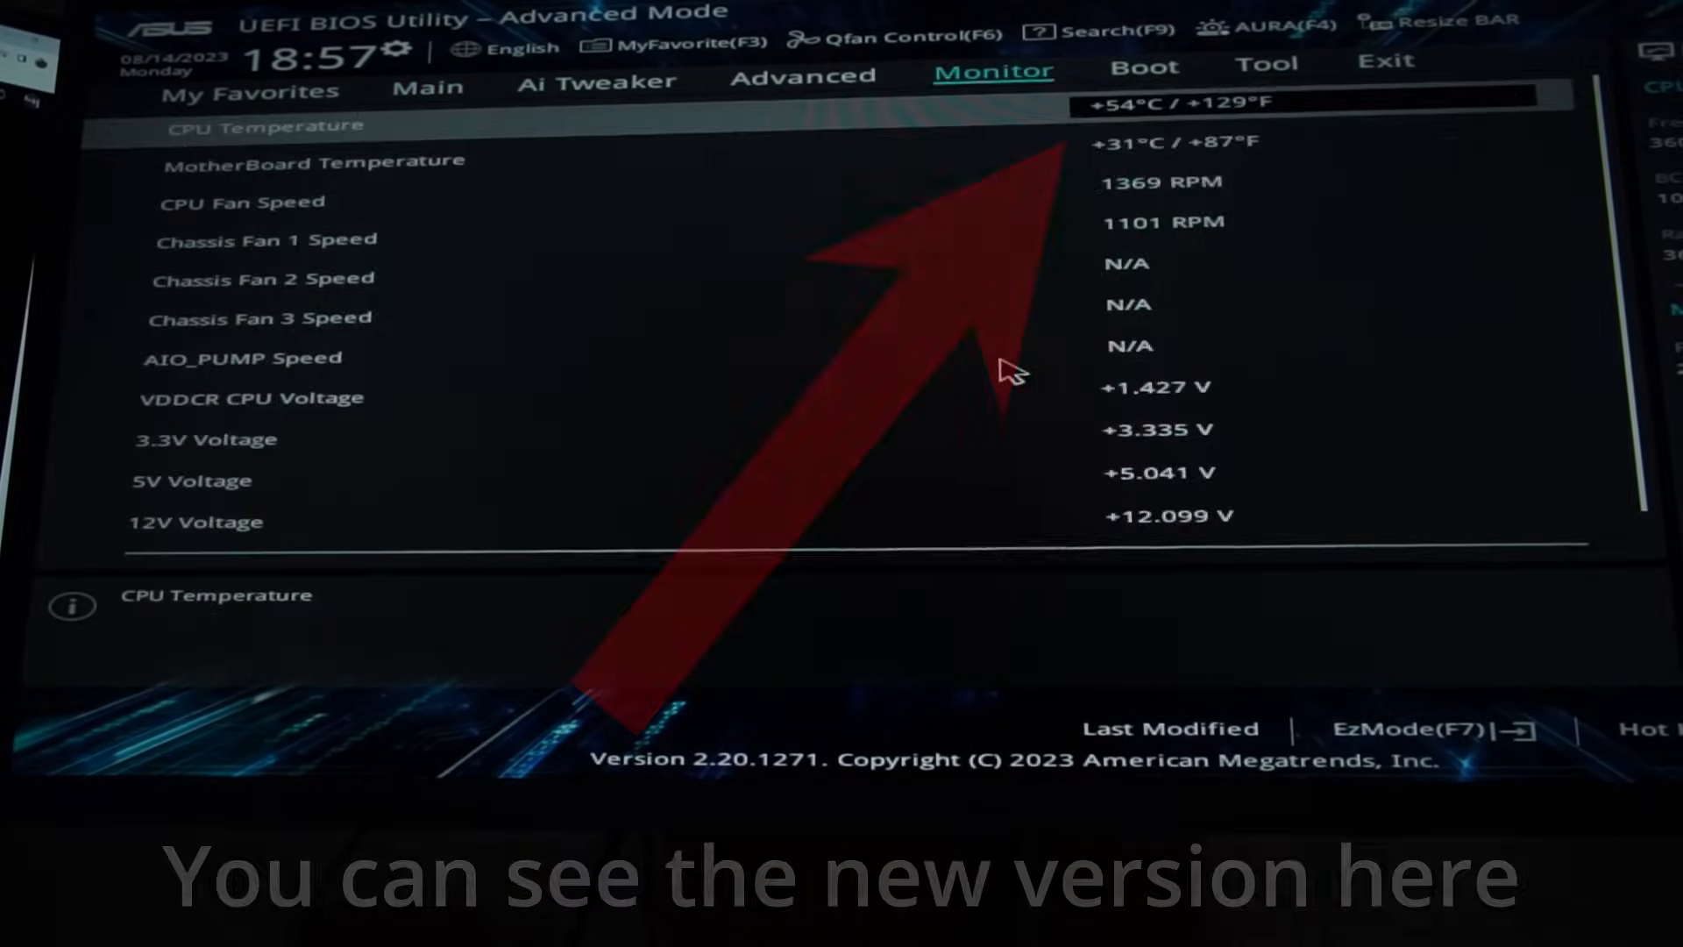